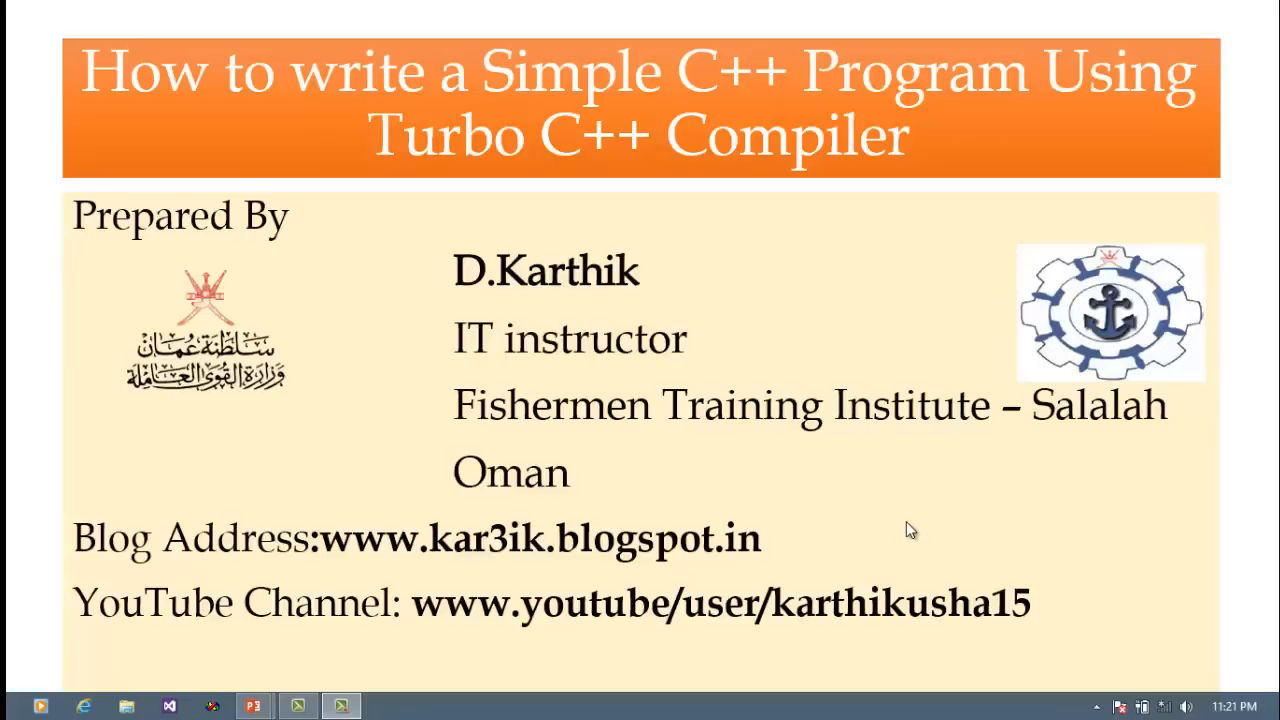
pyautogui.moveTo(1070, 410)
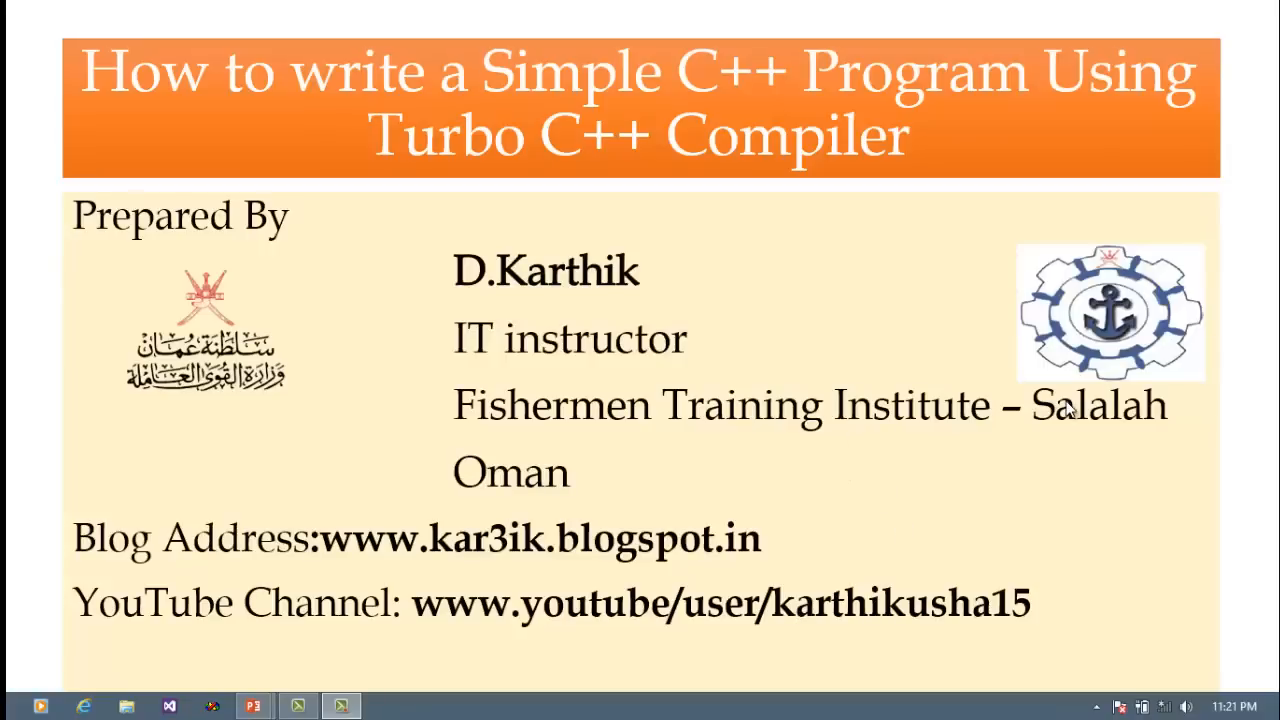
pyautogui.moveTo(390, 470)
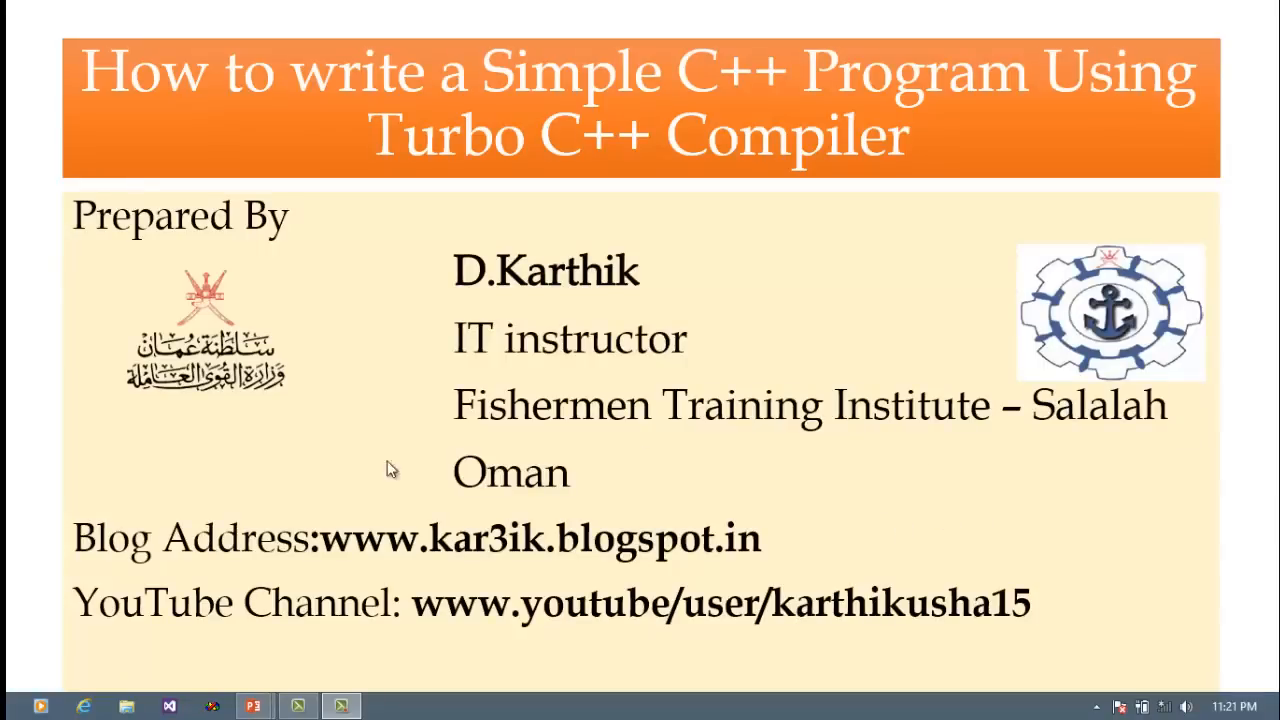
pyautogui.moveTo(335, 483)
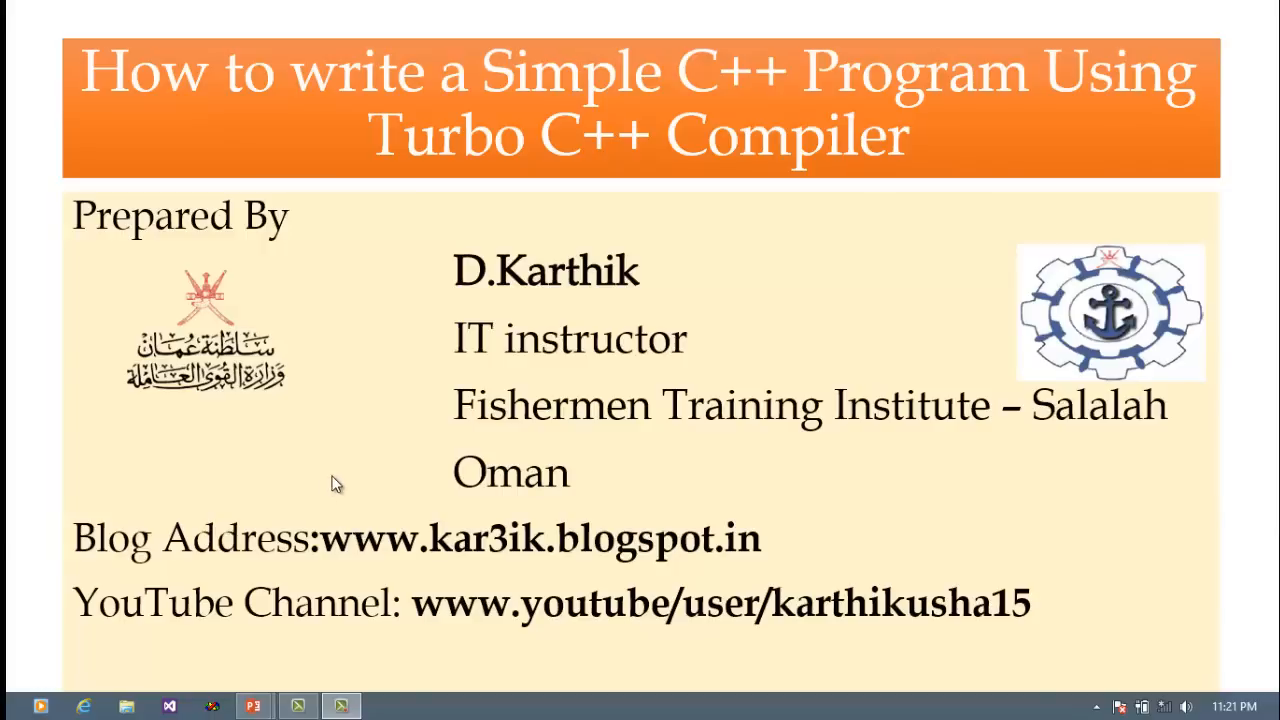
pyautogui.moveTo(303, 320)
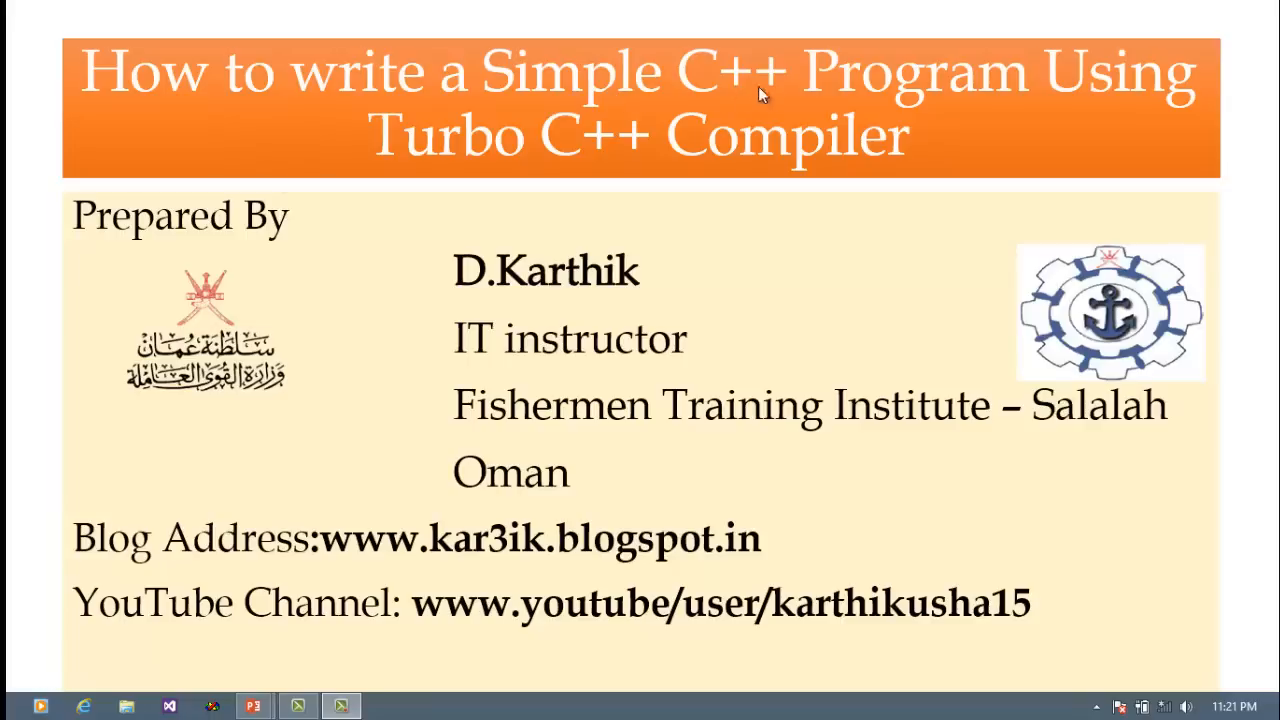
pyautogui.moveTo(557, 181)
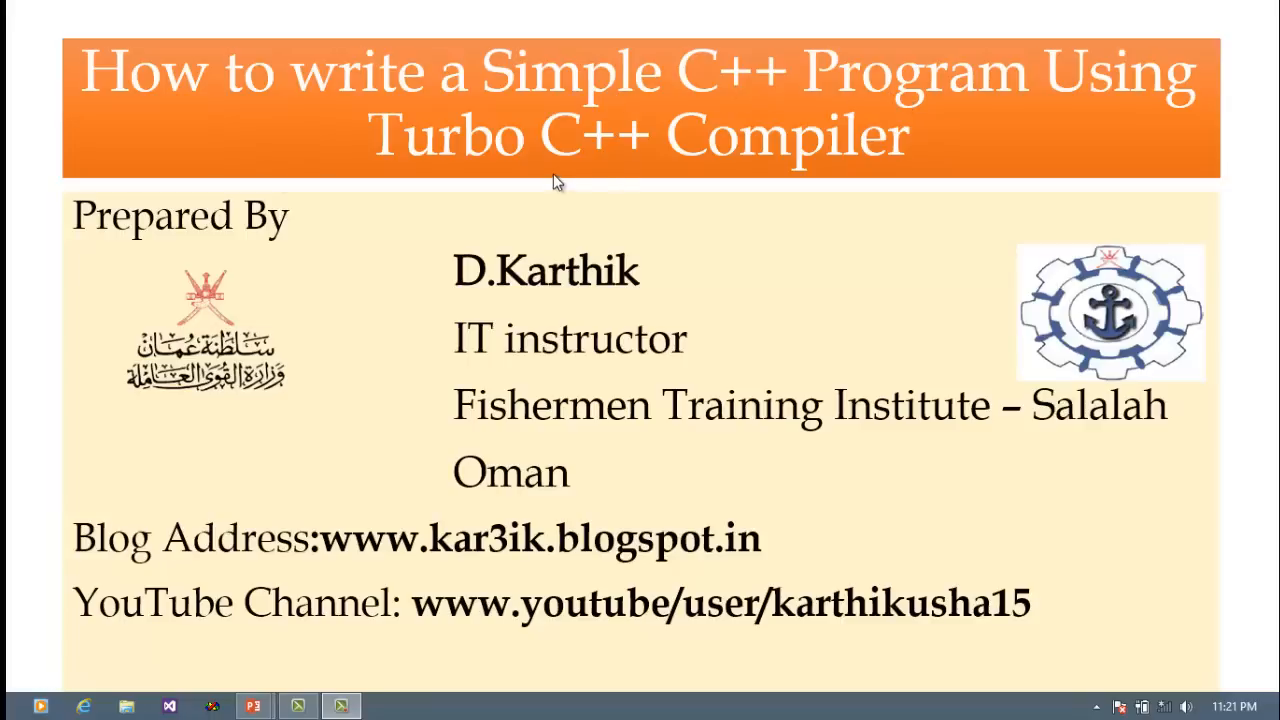
pyautogui.moveTo(553, 178)
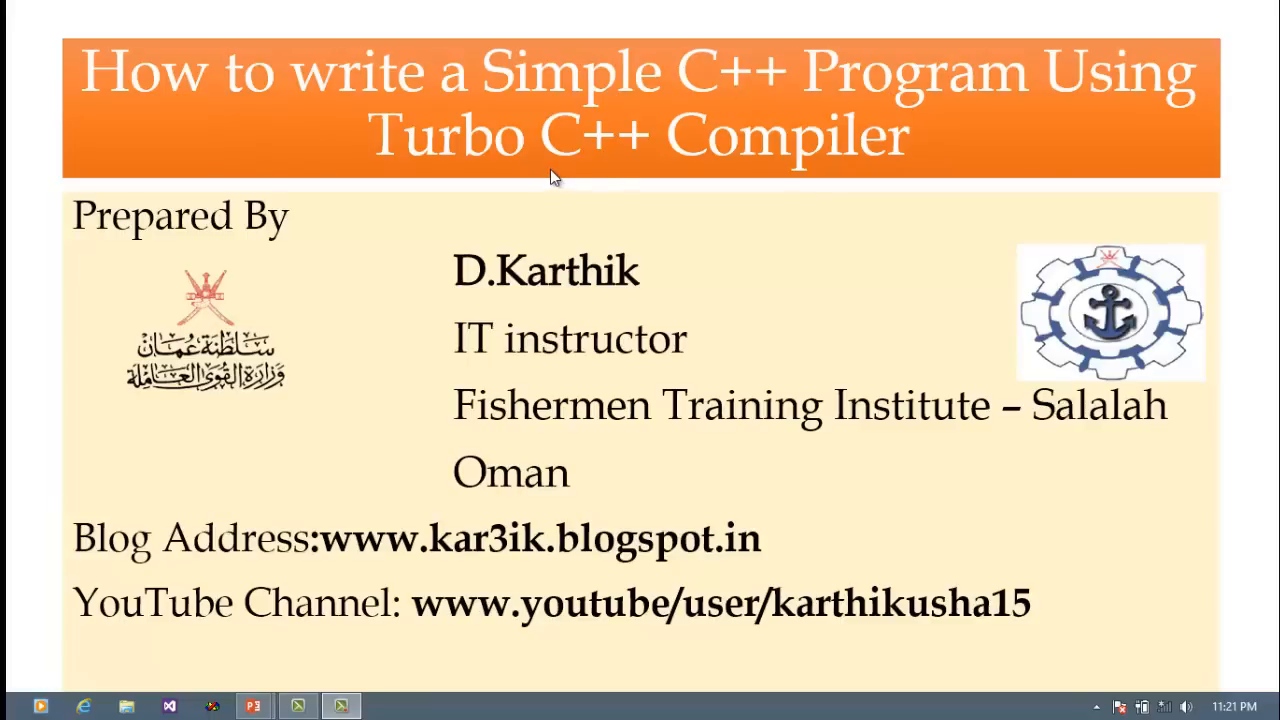
pyautogui.moveTo(547, 178)
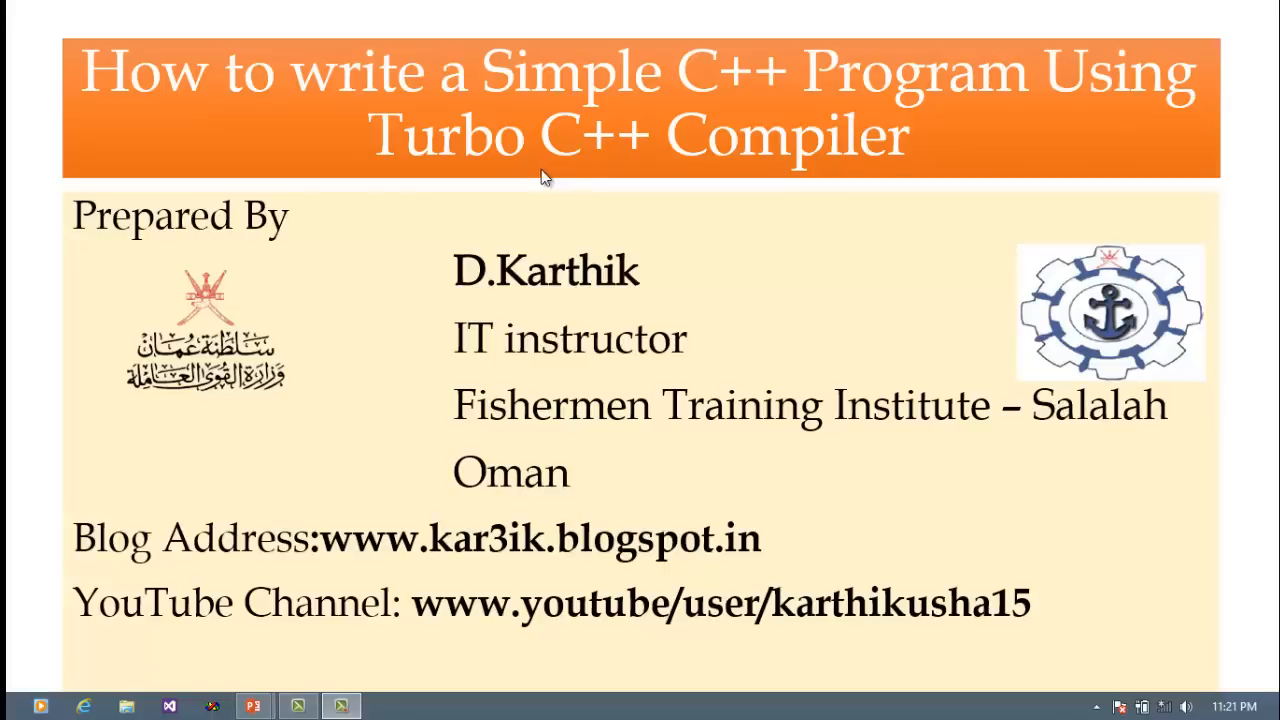
pyautogui.moveTo(408, 115)
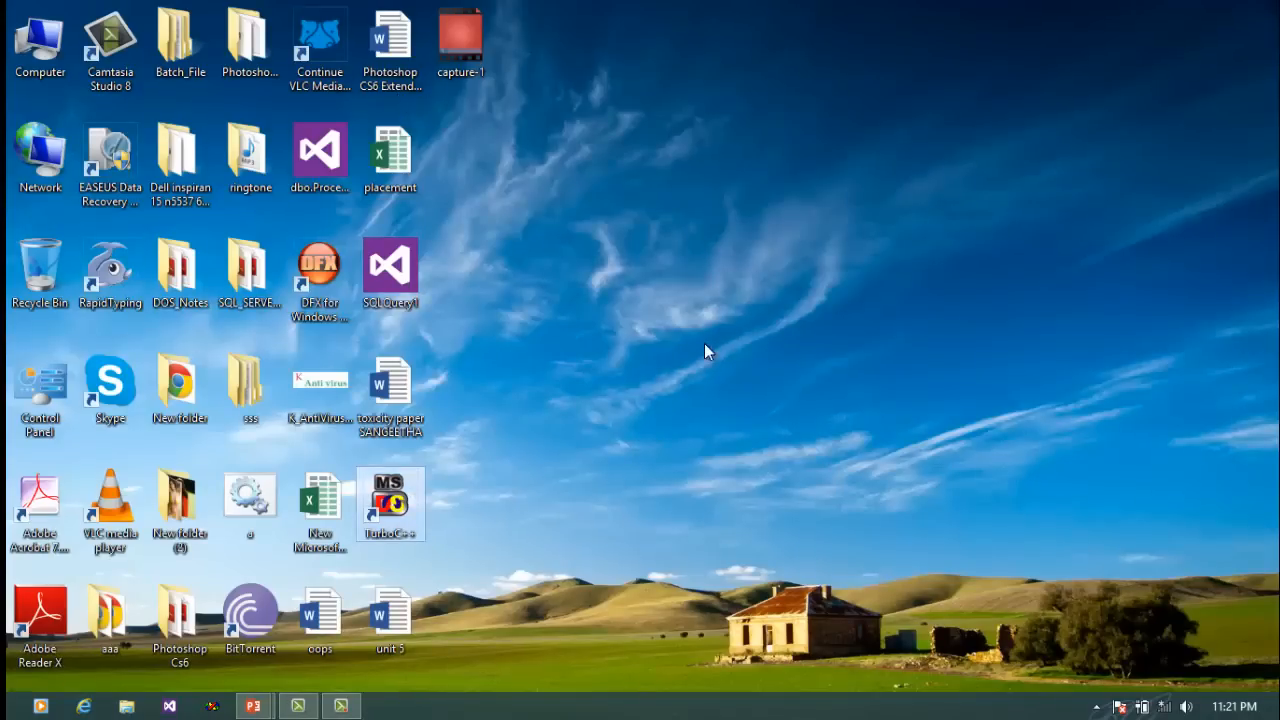
pyautogui.moveTo(476, 533)
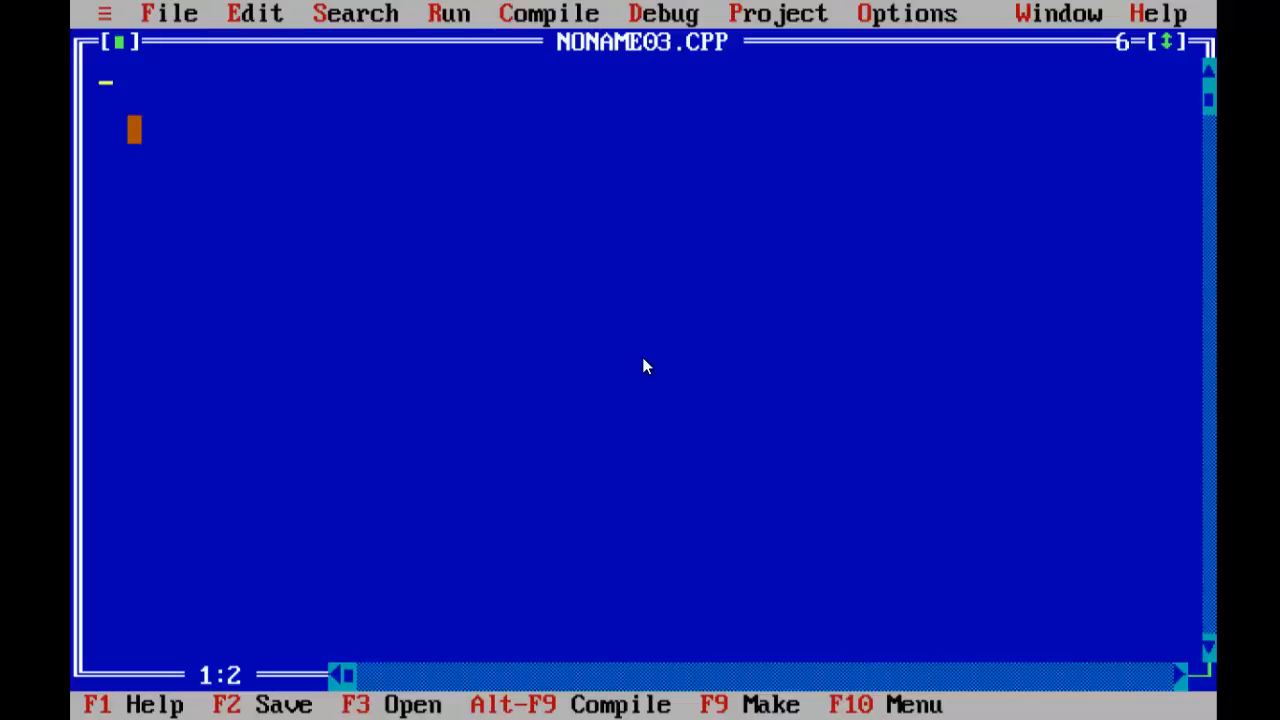
# Type the header include line #include<iostream.h>
pyautogui.write('#in')
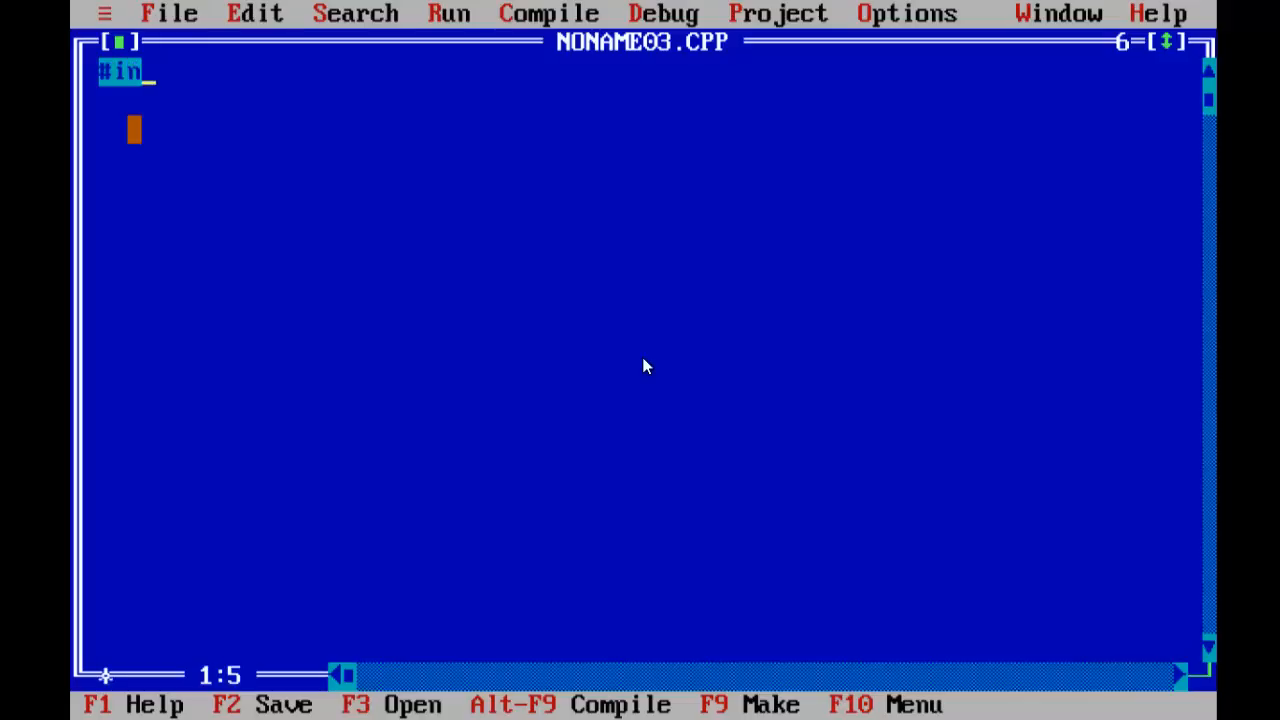
pyautogui.write('clude')
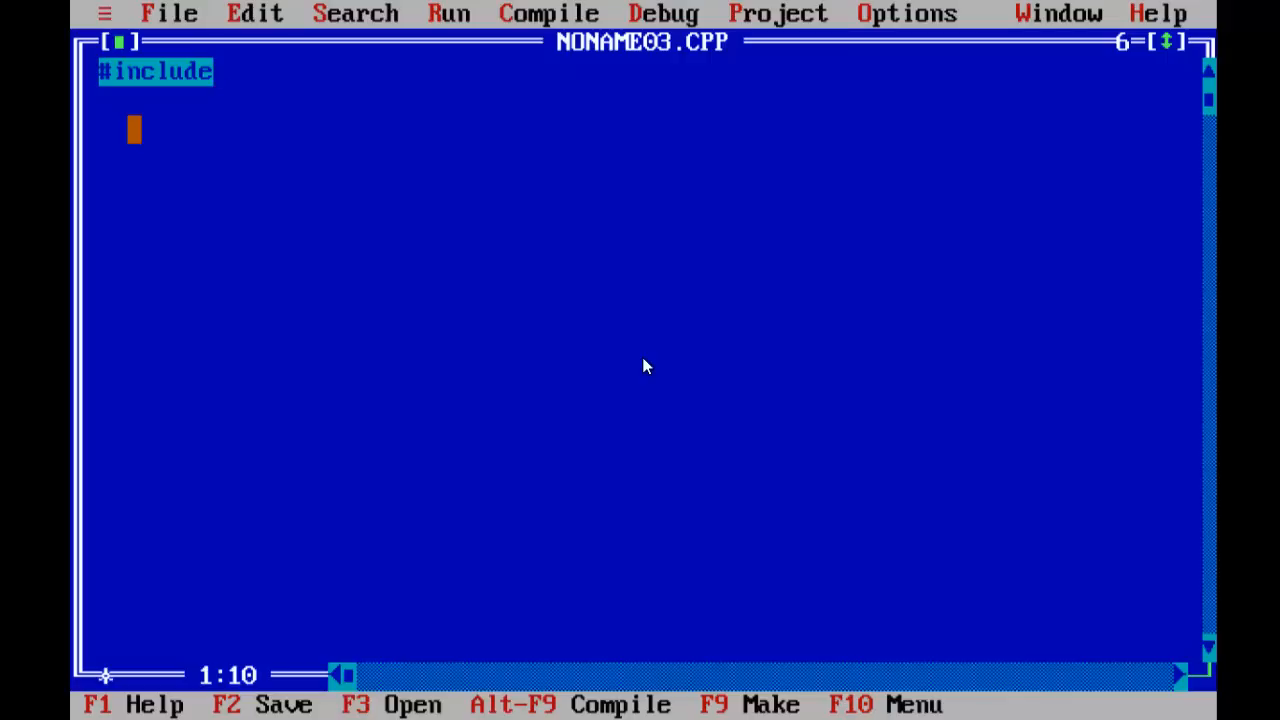
pyautogui.write('<')
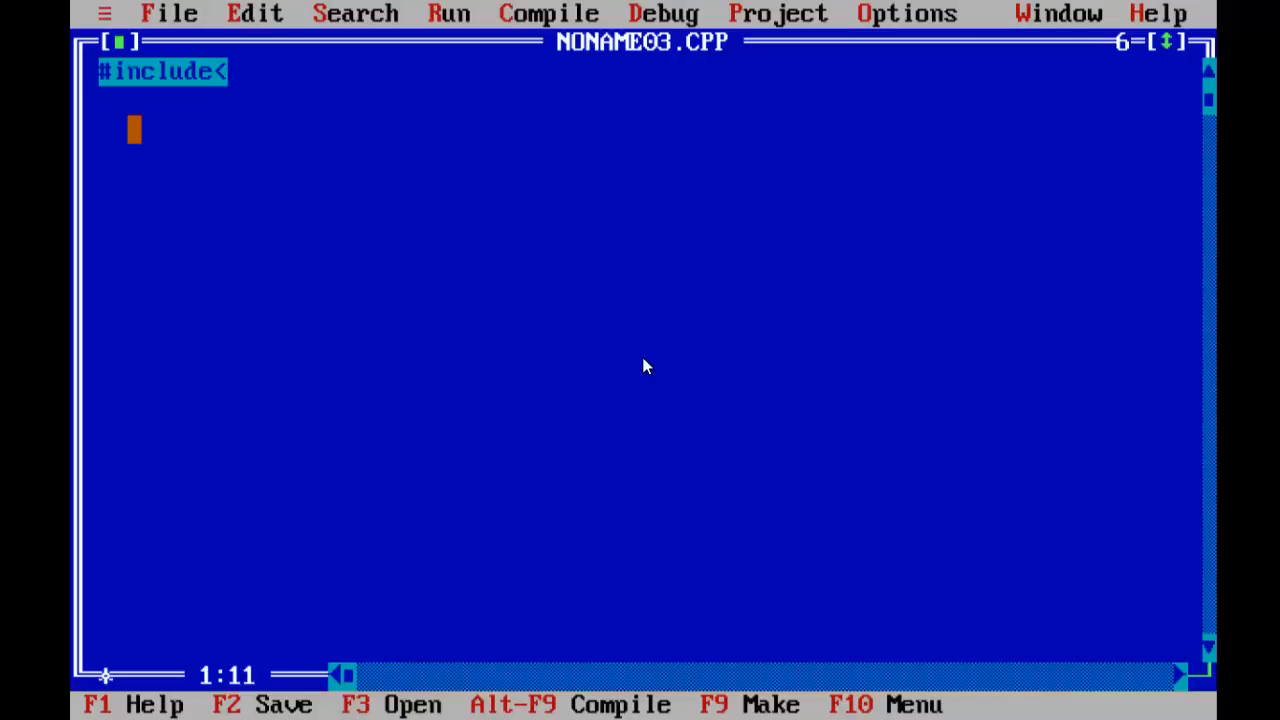
pyautogui.write('io')
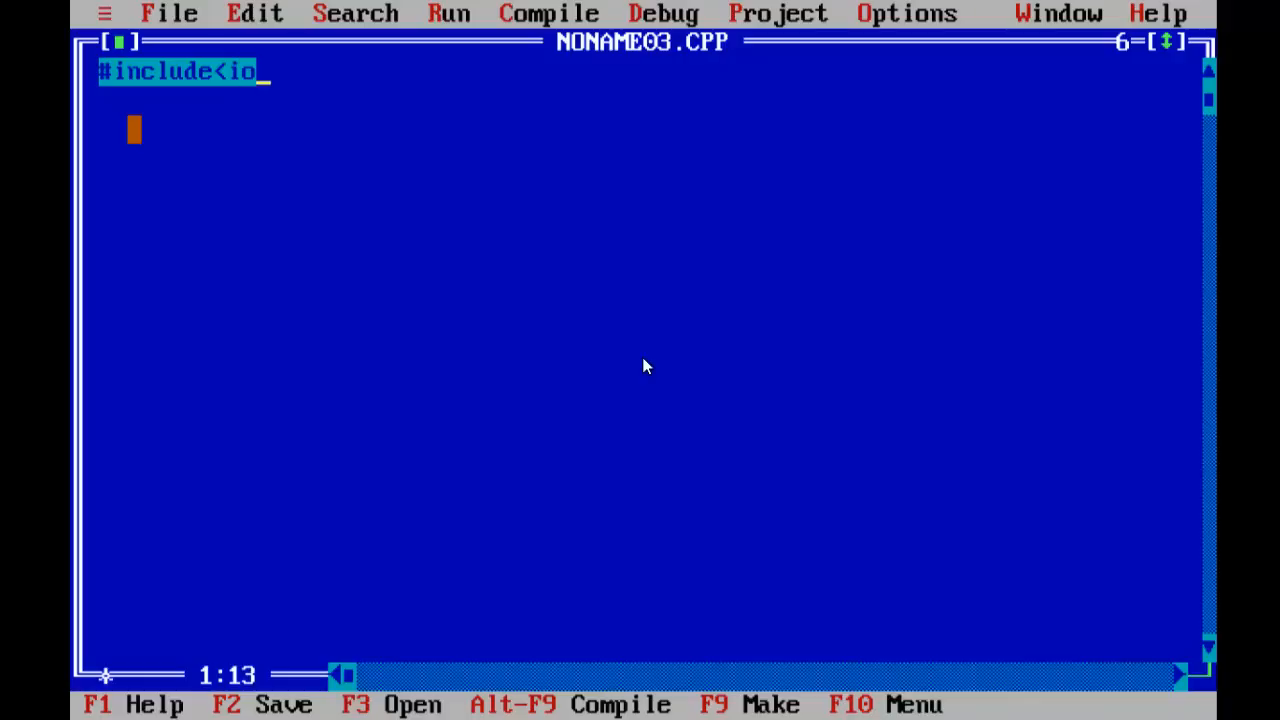
pyautogui.write('strea')
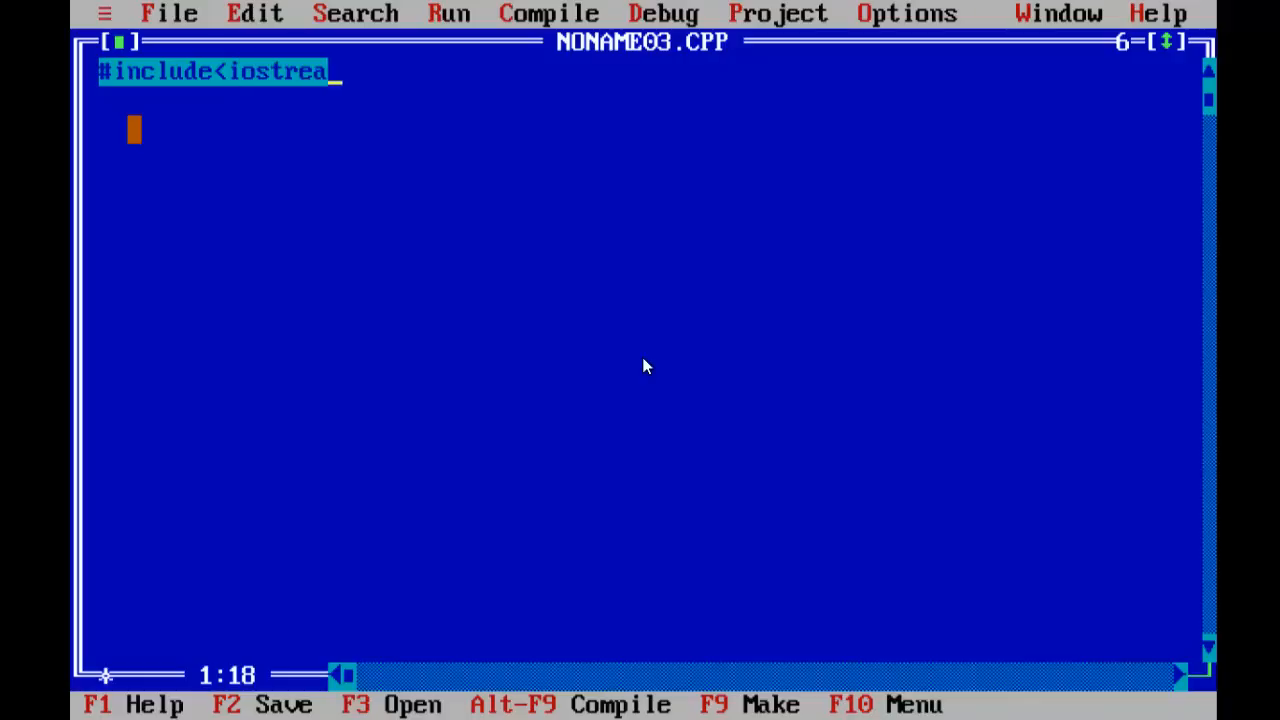
pyautogui.write('m.h>')
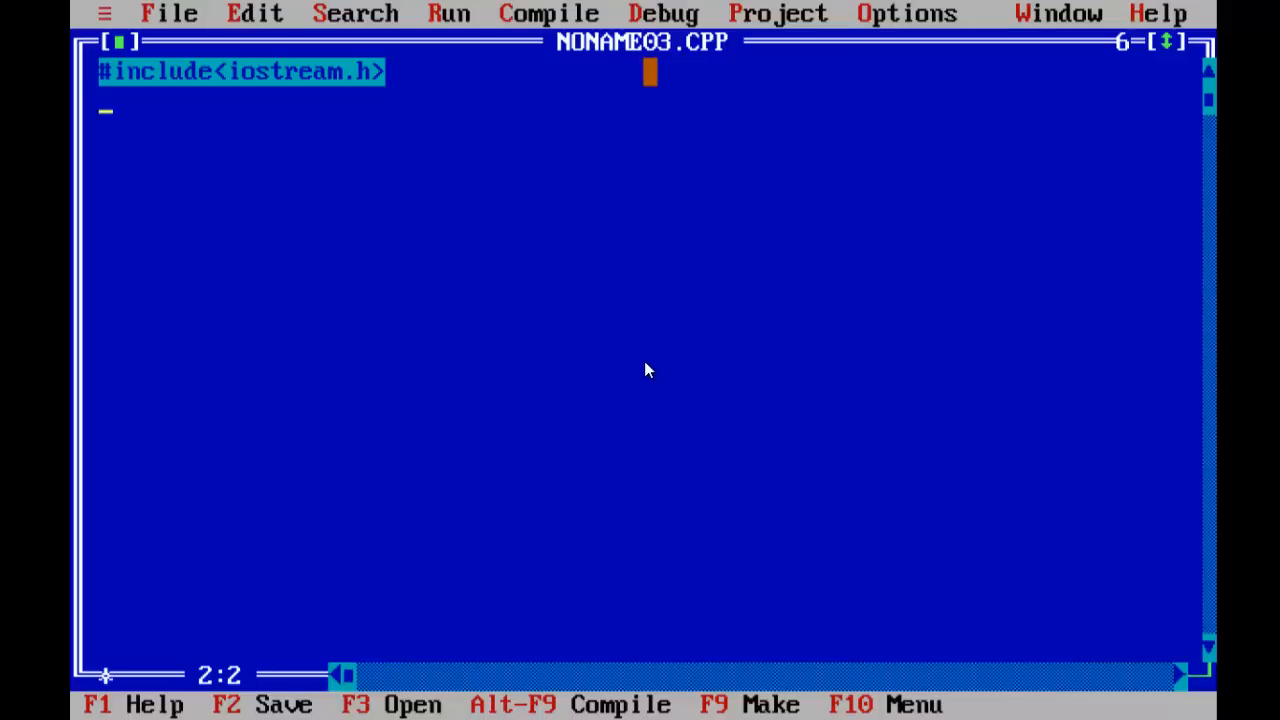
# Start the second include line with #include<conio.h
pyautogui.write('#i')
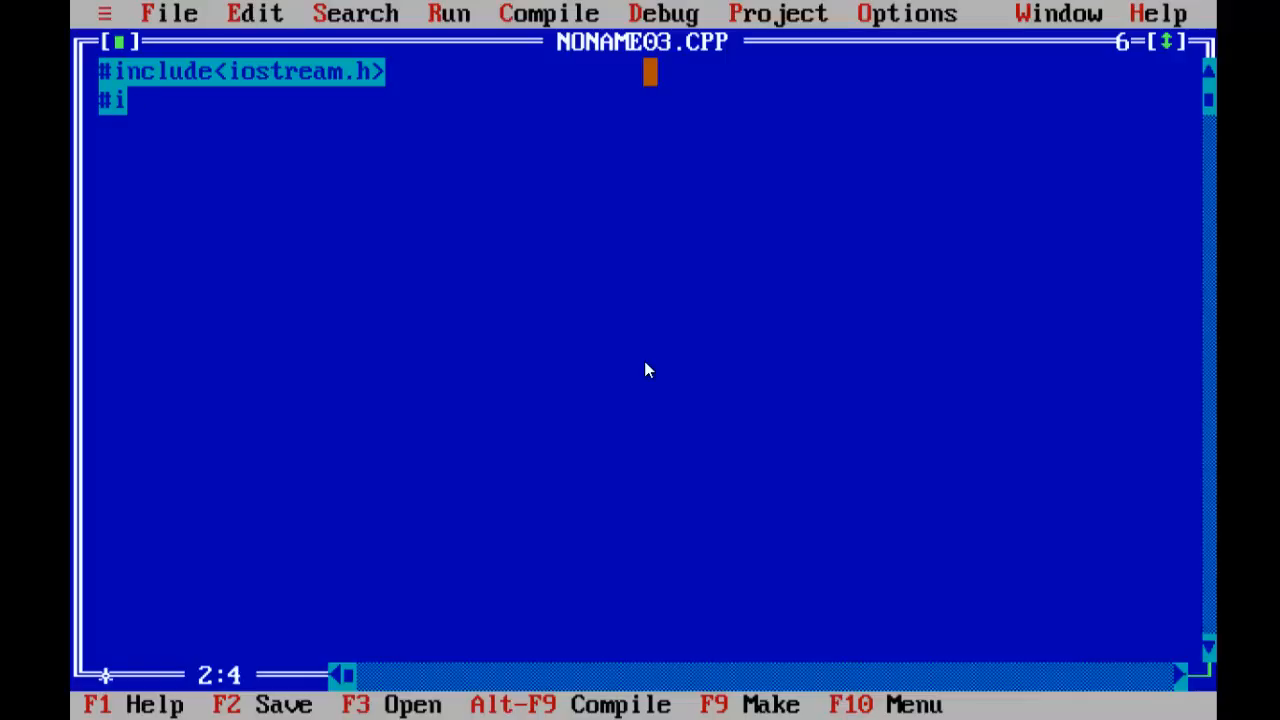
pyautogui.write('nclude')
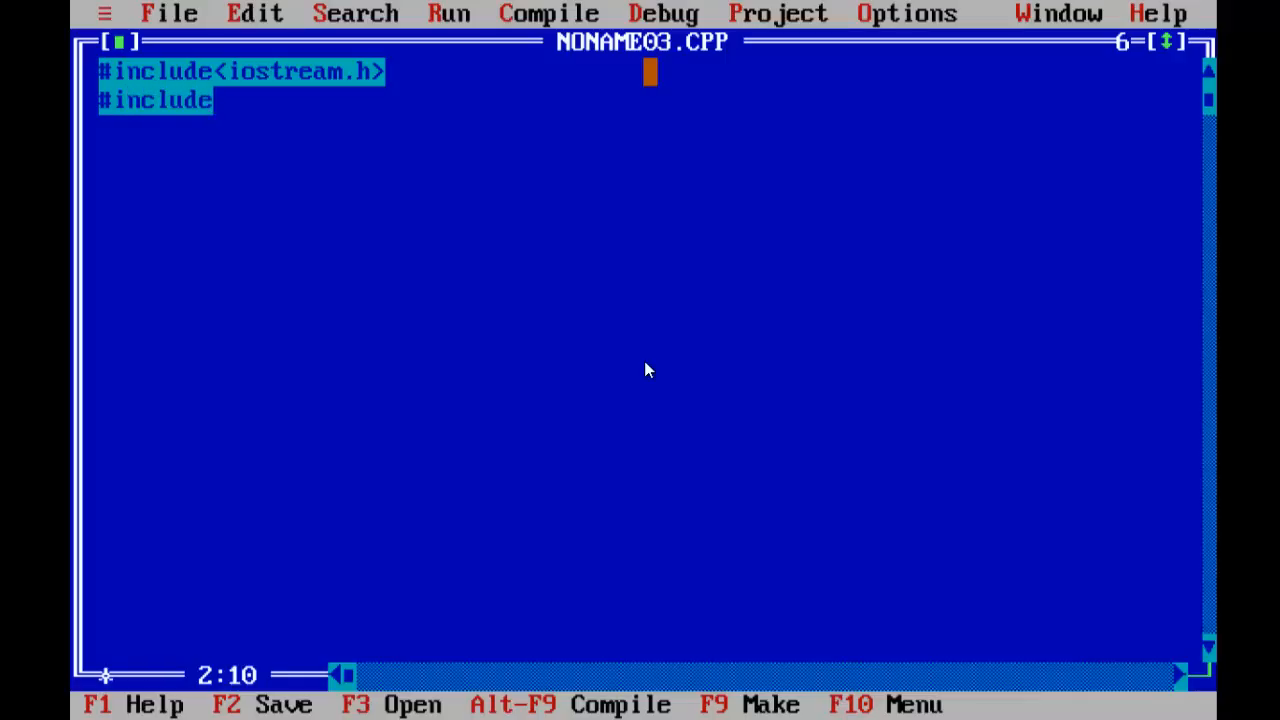
pyautogui.write('<conio')
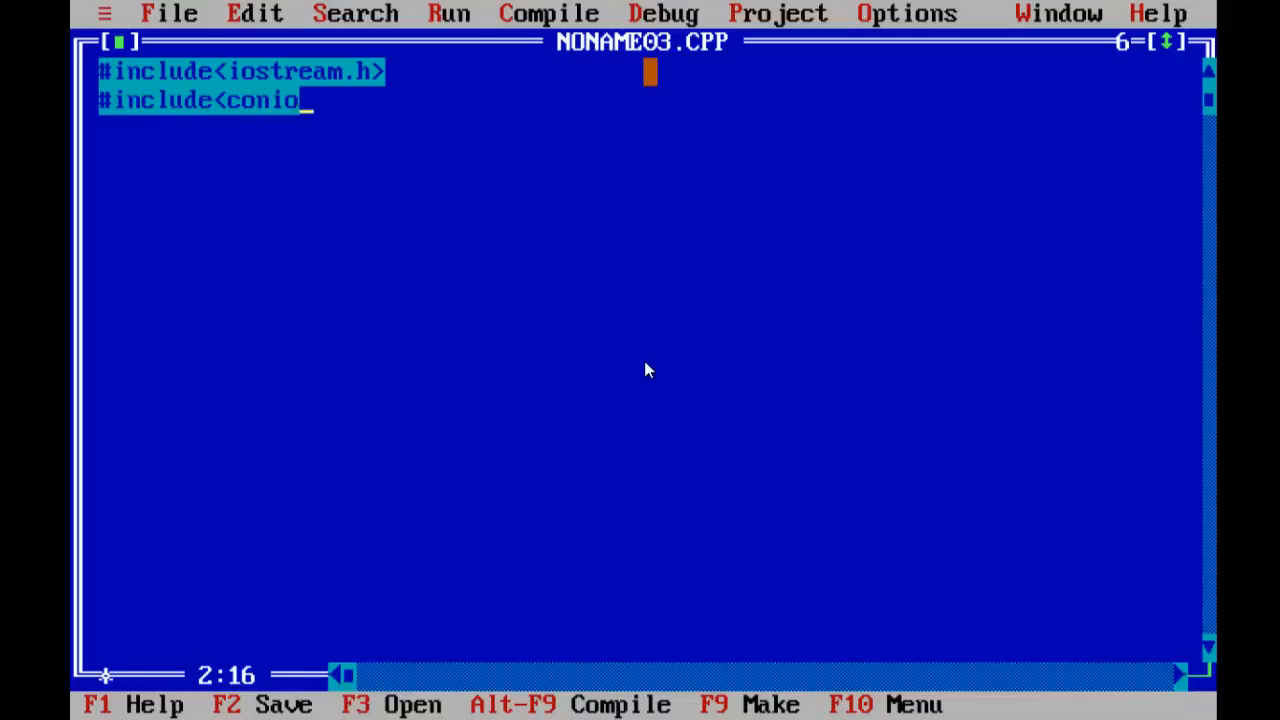
pyautogui.write('.h')
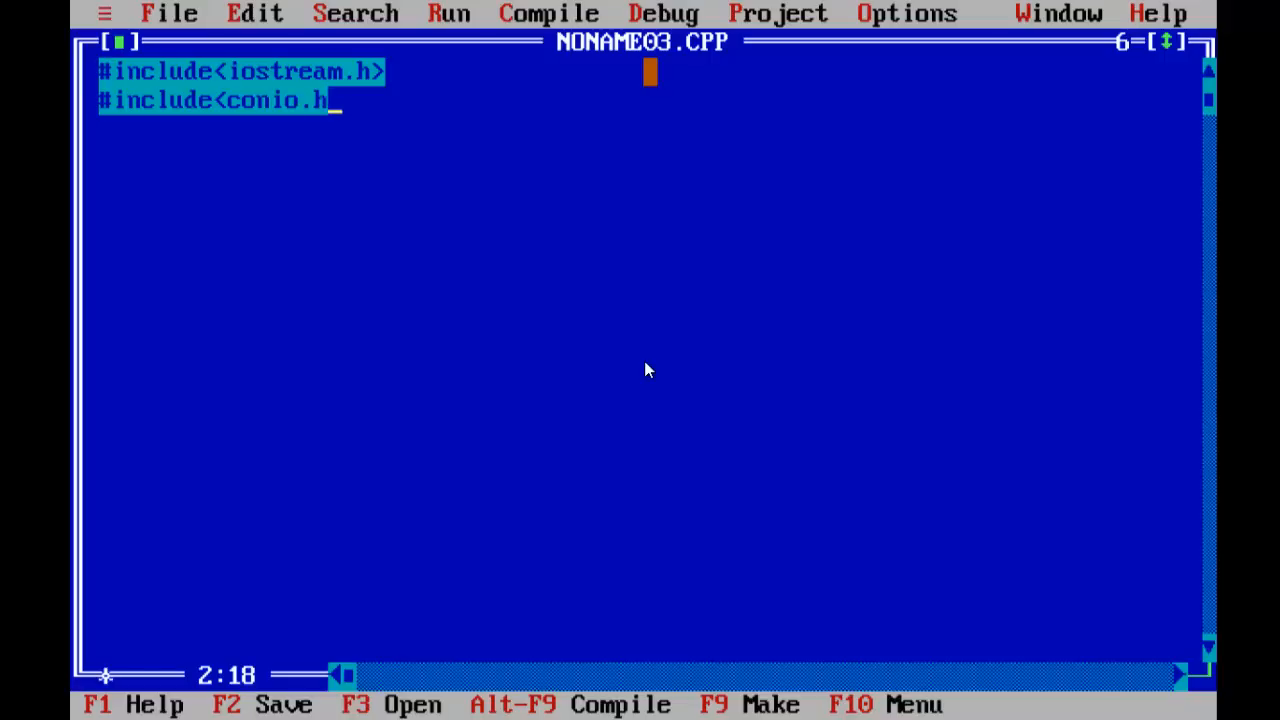
# Close the conio.h include and write int main() with braces, indenting inside the body
pyautogui.write('>')
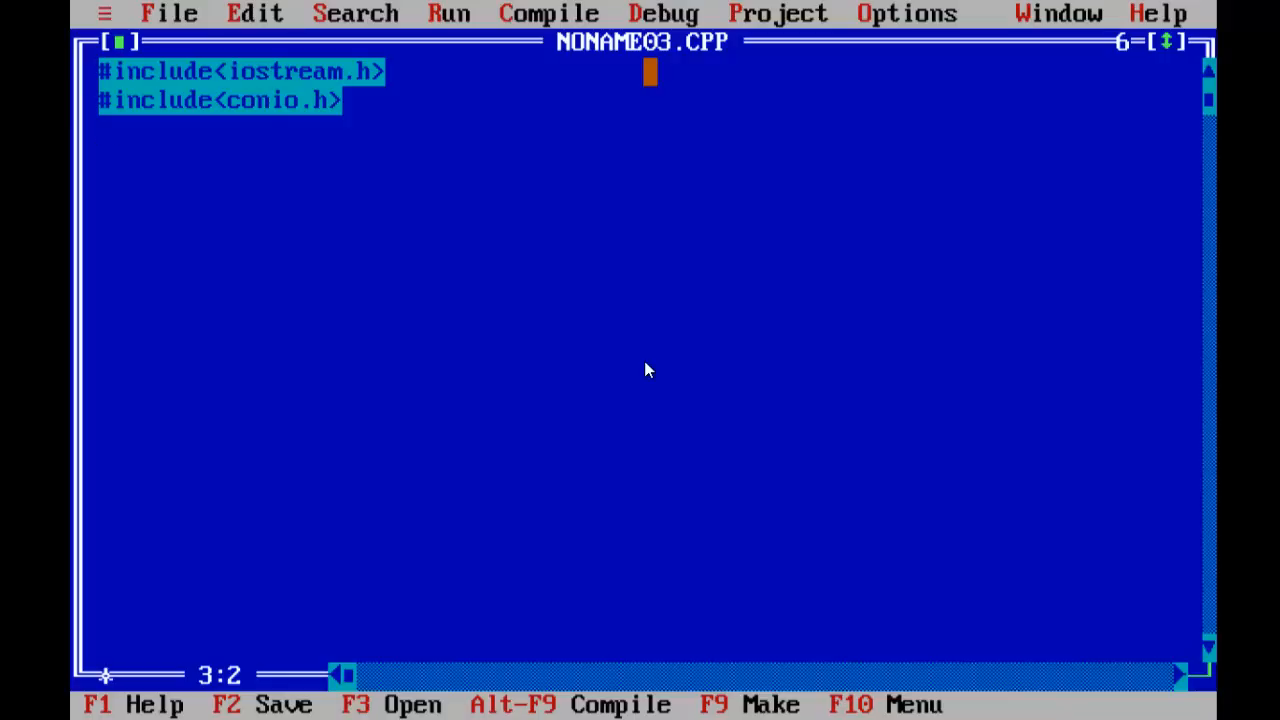
pyautogui.write('intma')
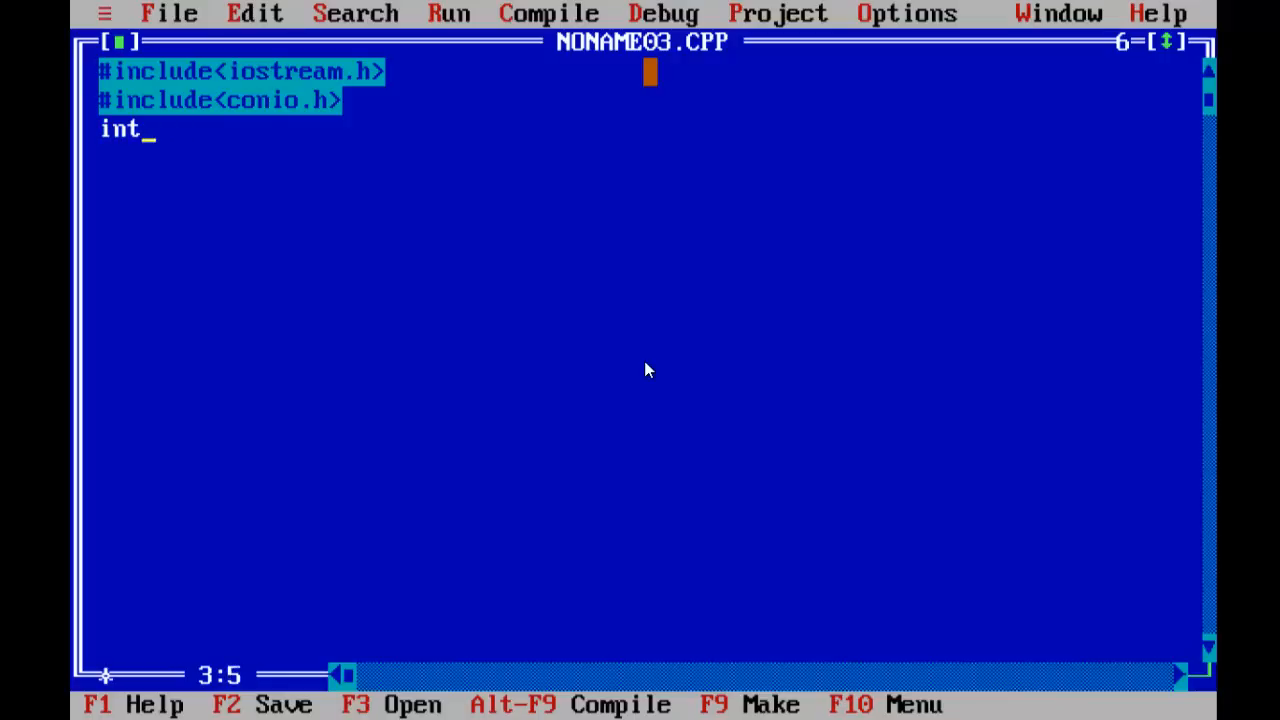
pyautogui.write('Main')
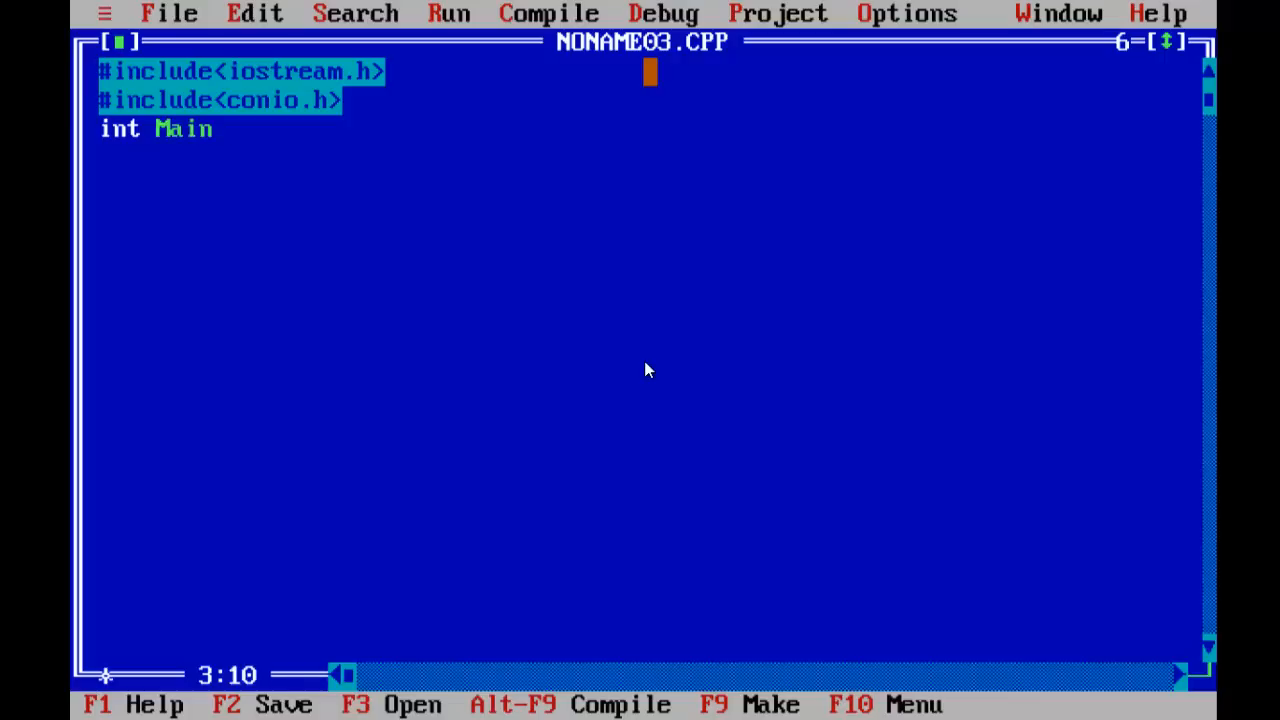
pyautogui.write('main')
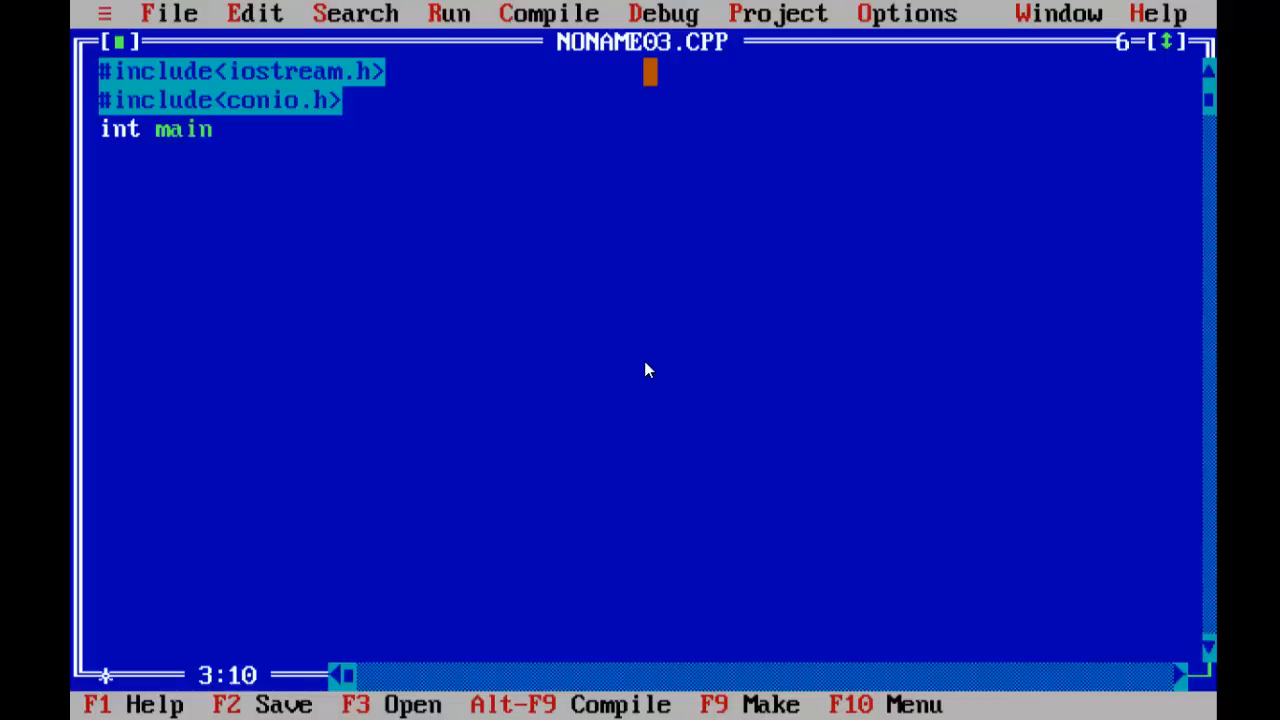
pyautogui.write('()')
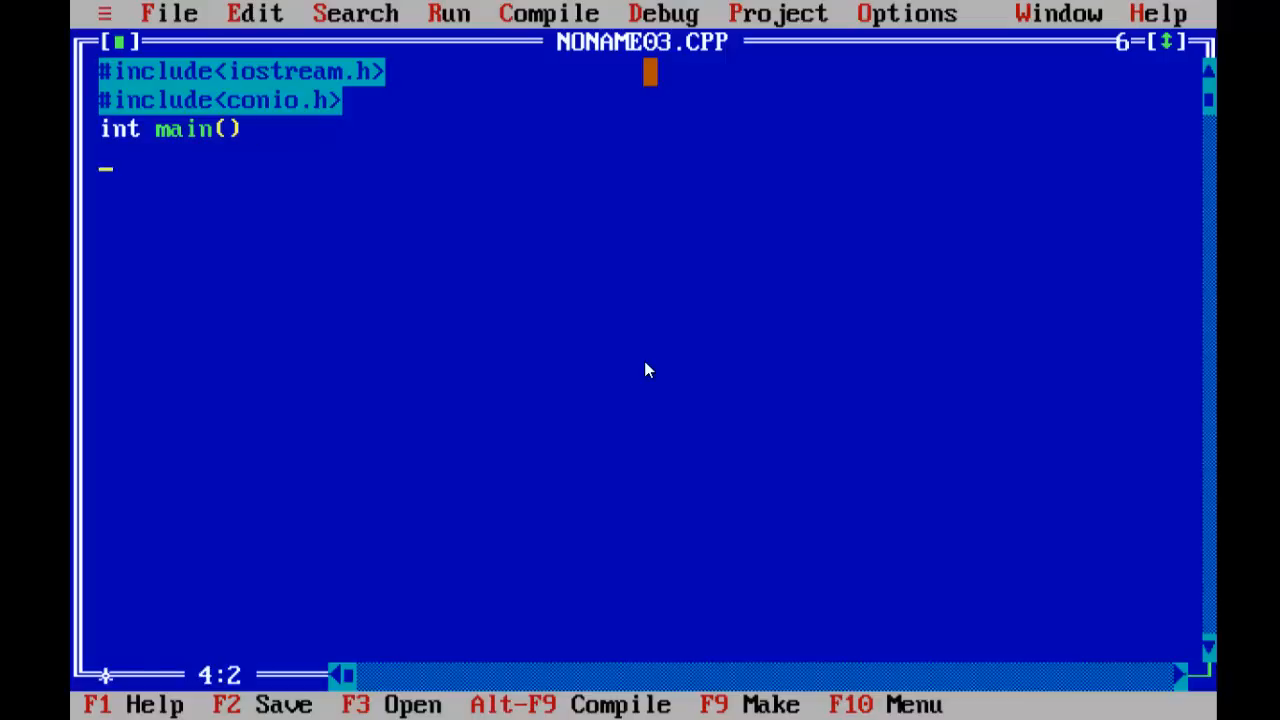
pyautogui.write('{')
pyautogui.click(649, 214)
pyautogui.write('}')
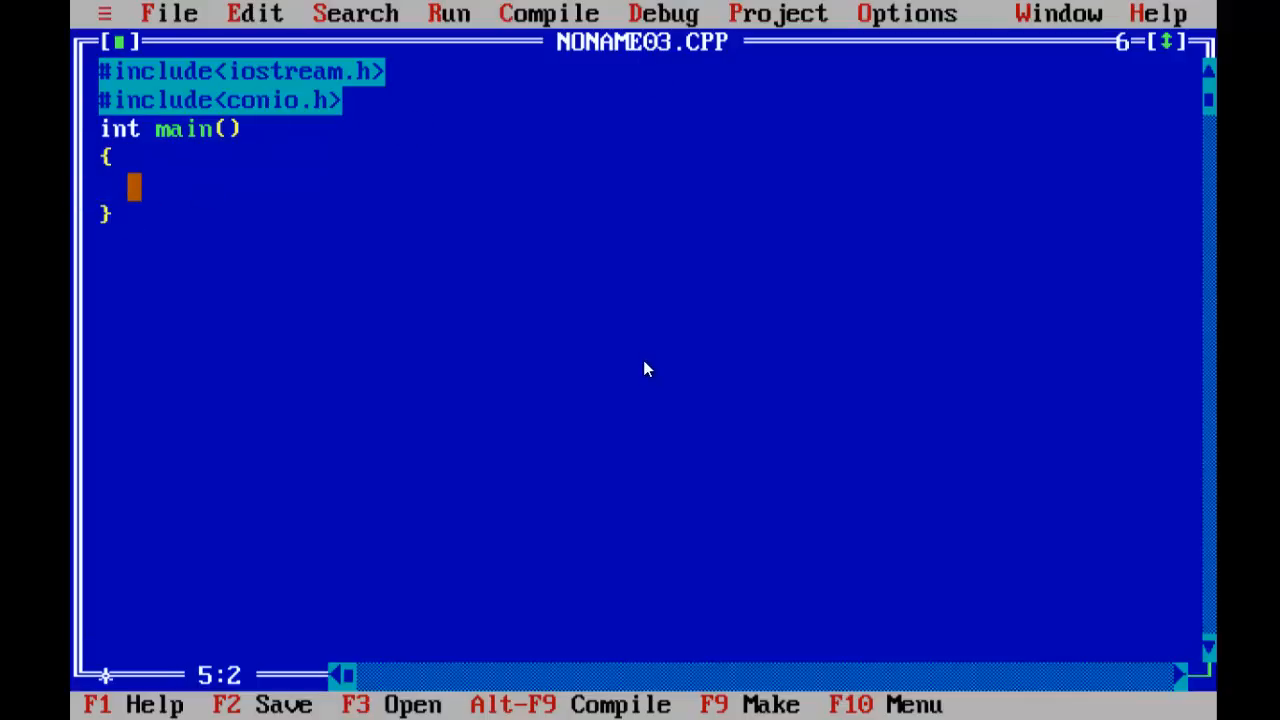
pyautogui.press('Tab')
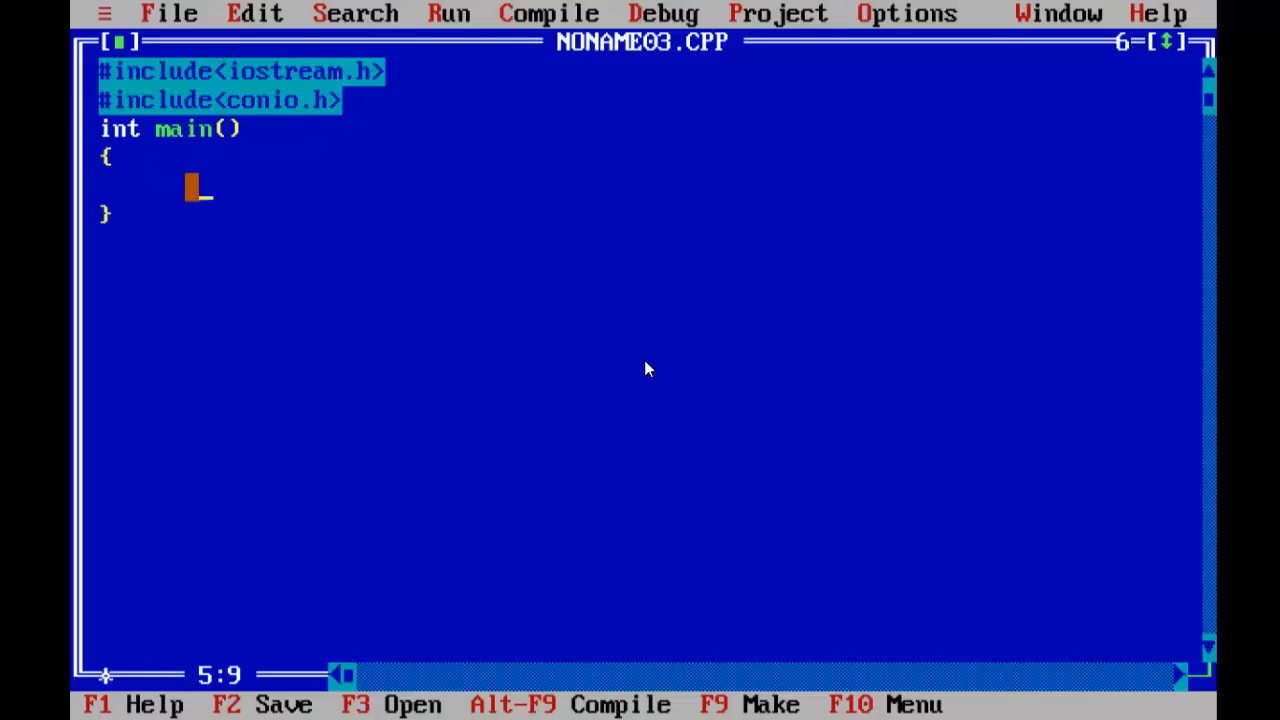
# Begin the print statement as cout<< followed by quotation marks, removing a stray underscore
pyautogui.write('cout')
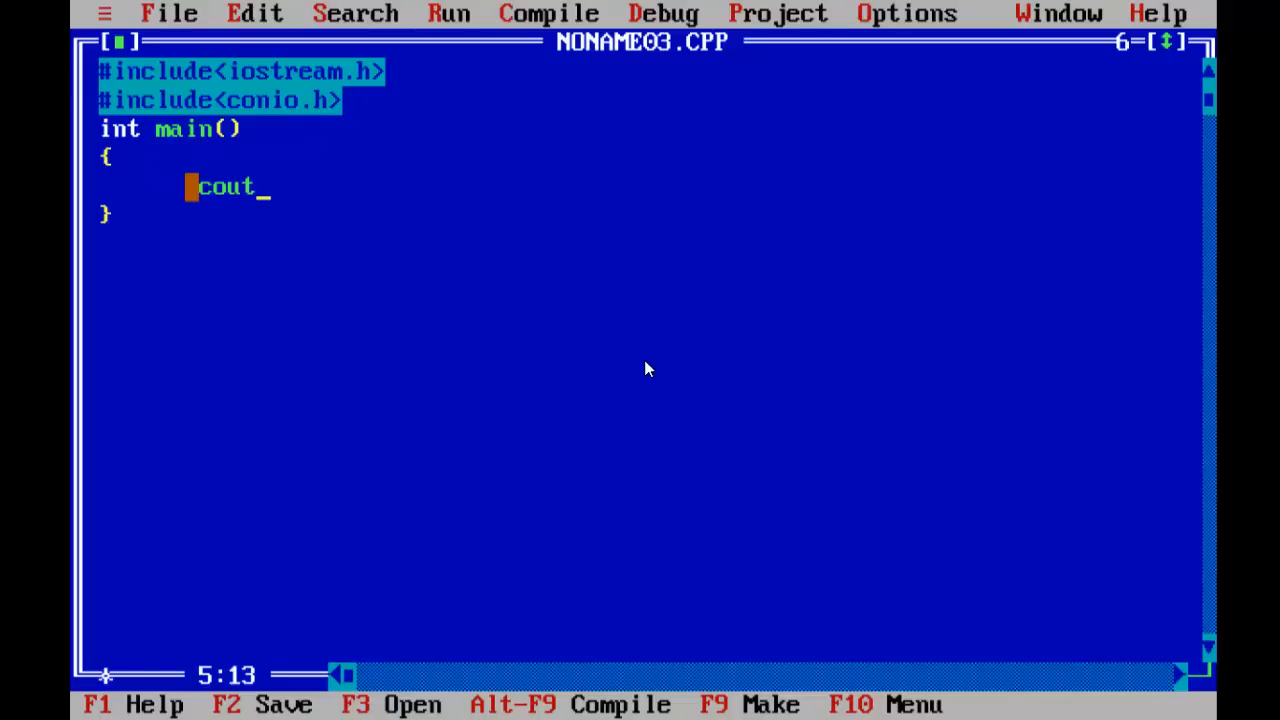
pyautogui.write('<<')
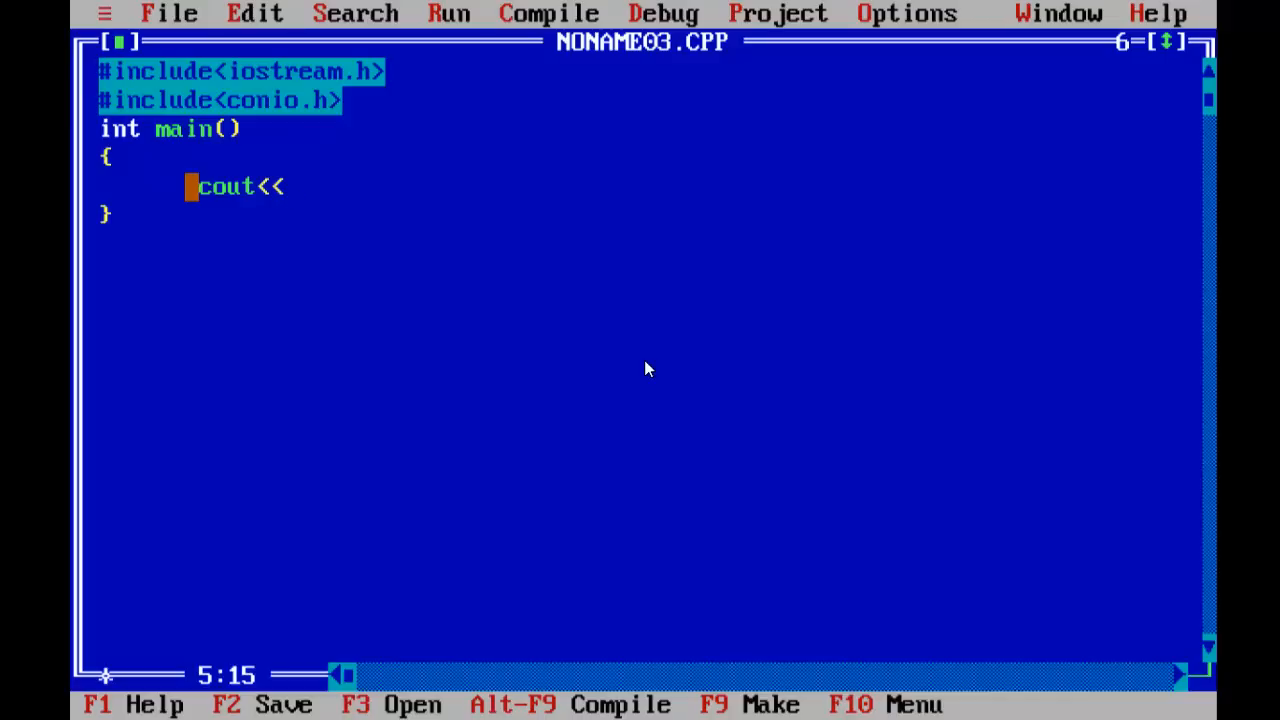
pyautogui.write('_')
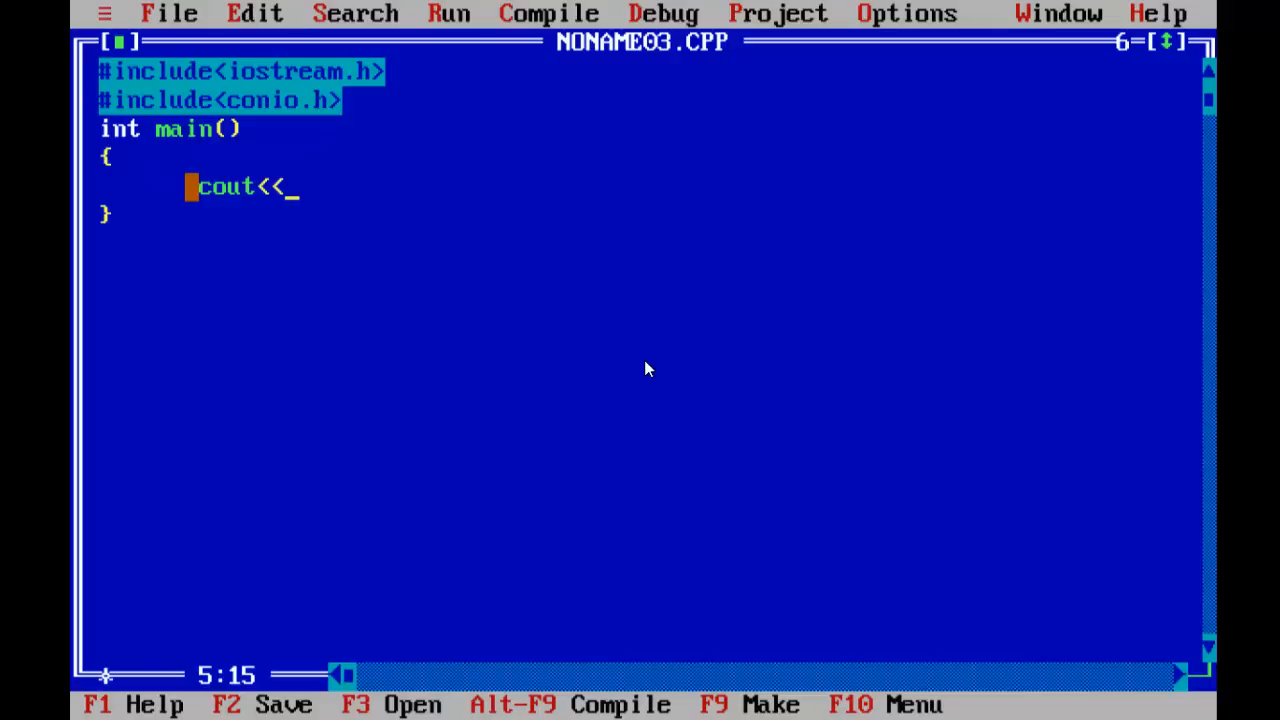
pyautogui.press('Backspace')
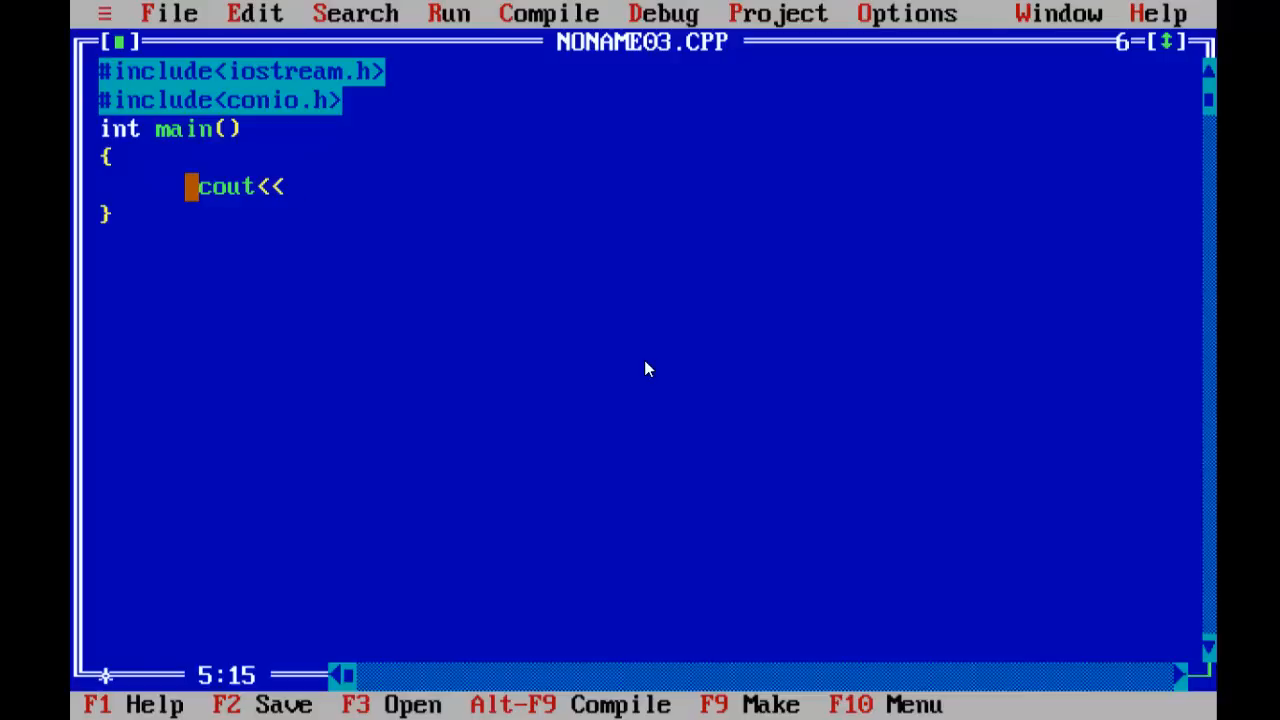
pyautogui.write('""')
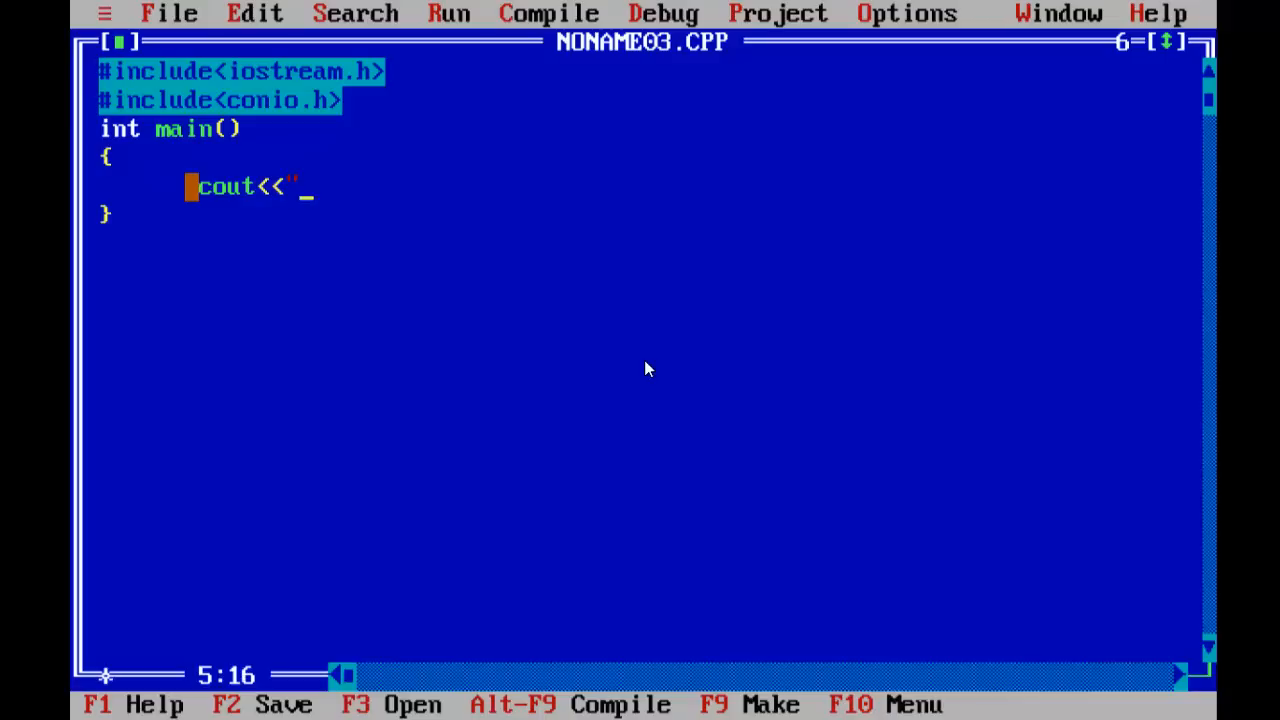
# Enter the message 'Welcome to Fishermen Training Institute' and fix its closing quote and semicolon
pyautogui.write('We')
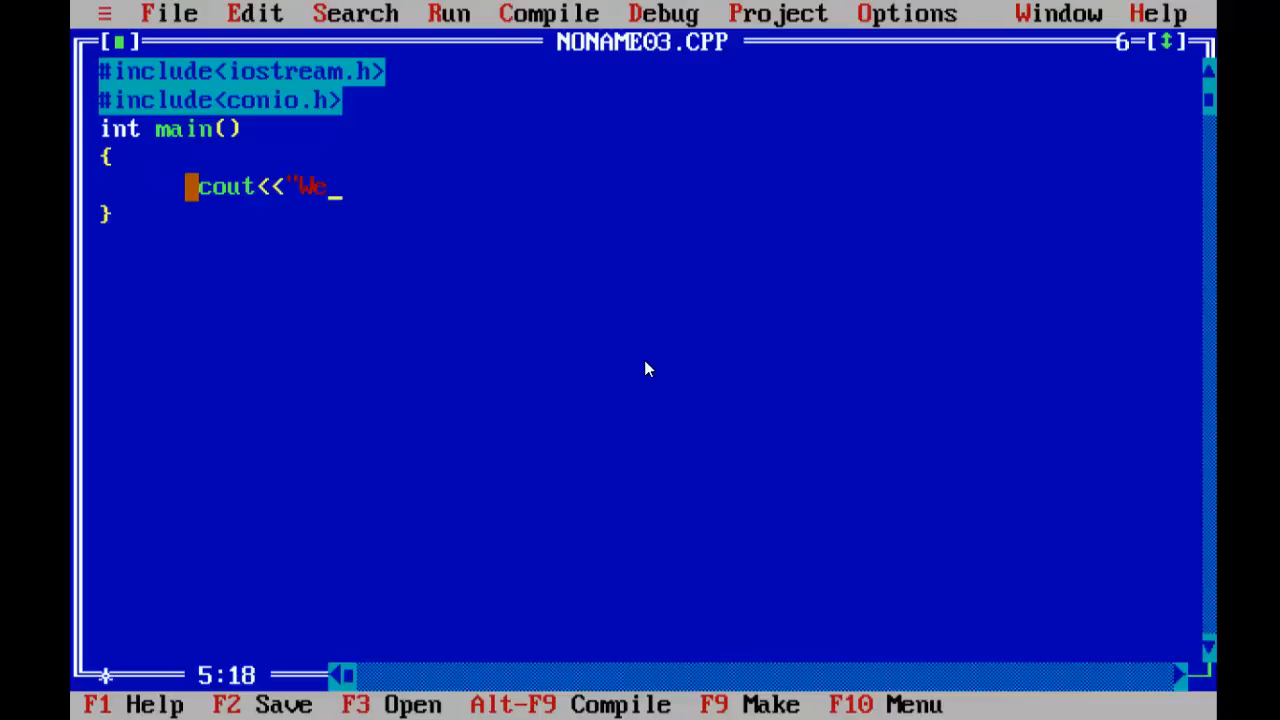
pyautogui.write('lcomeTU')
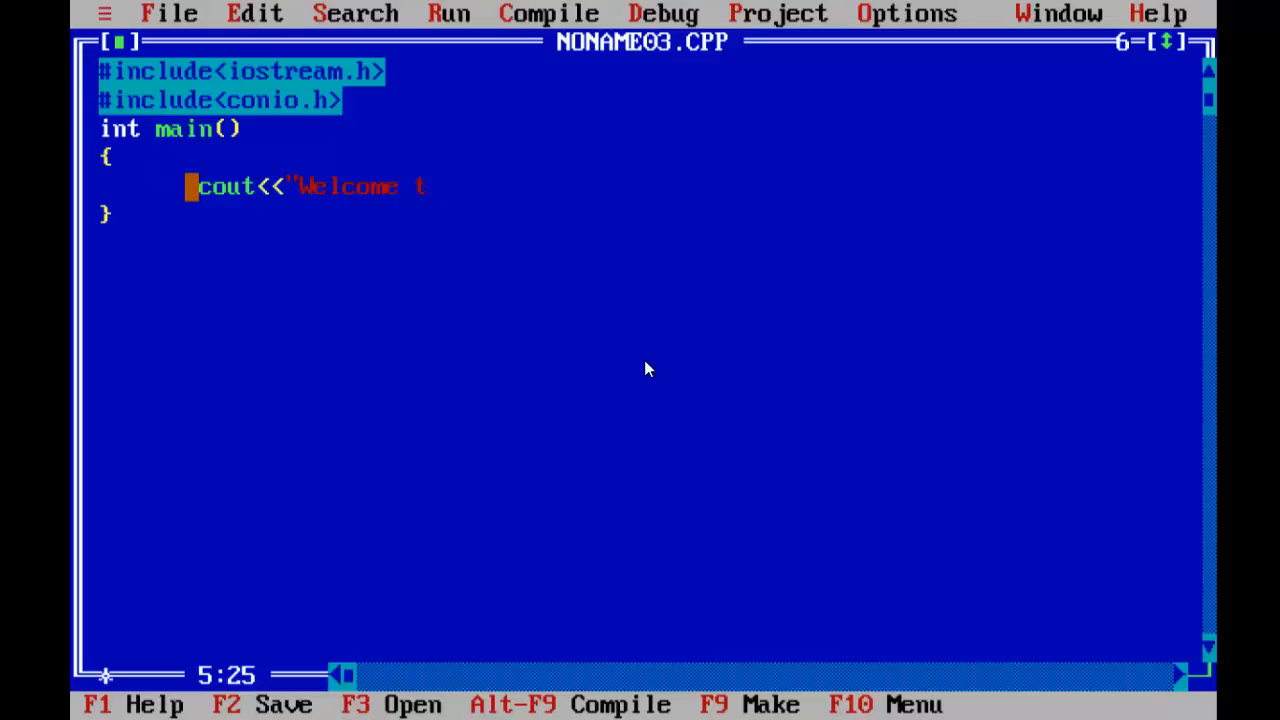
pyautogui.write('o Fishe')
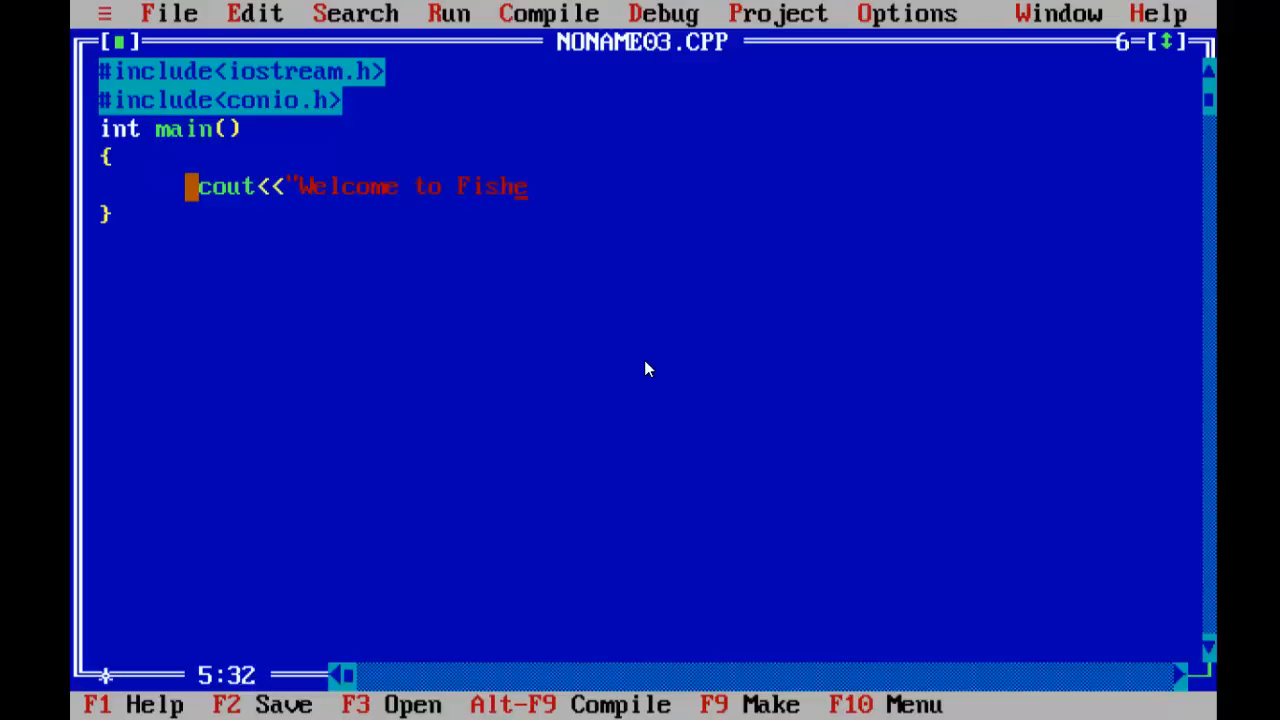
pyautogui.write('rmen T')
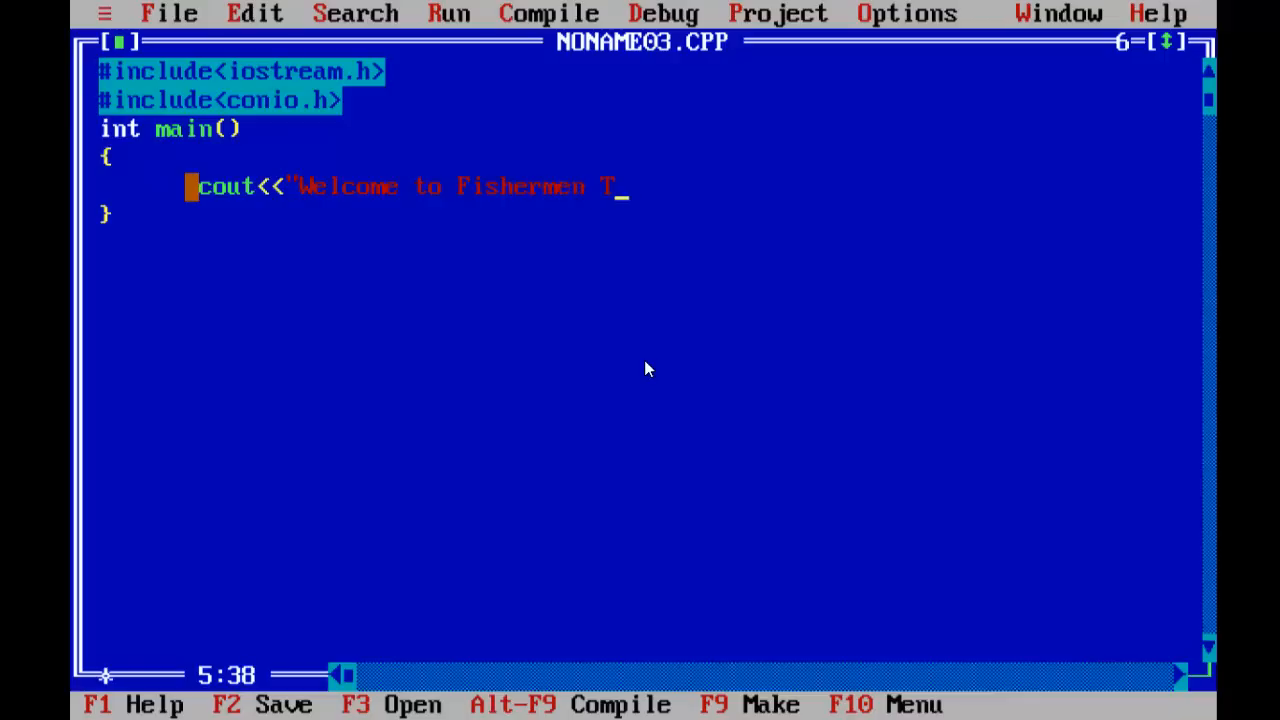
pyautogui.write('raining')
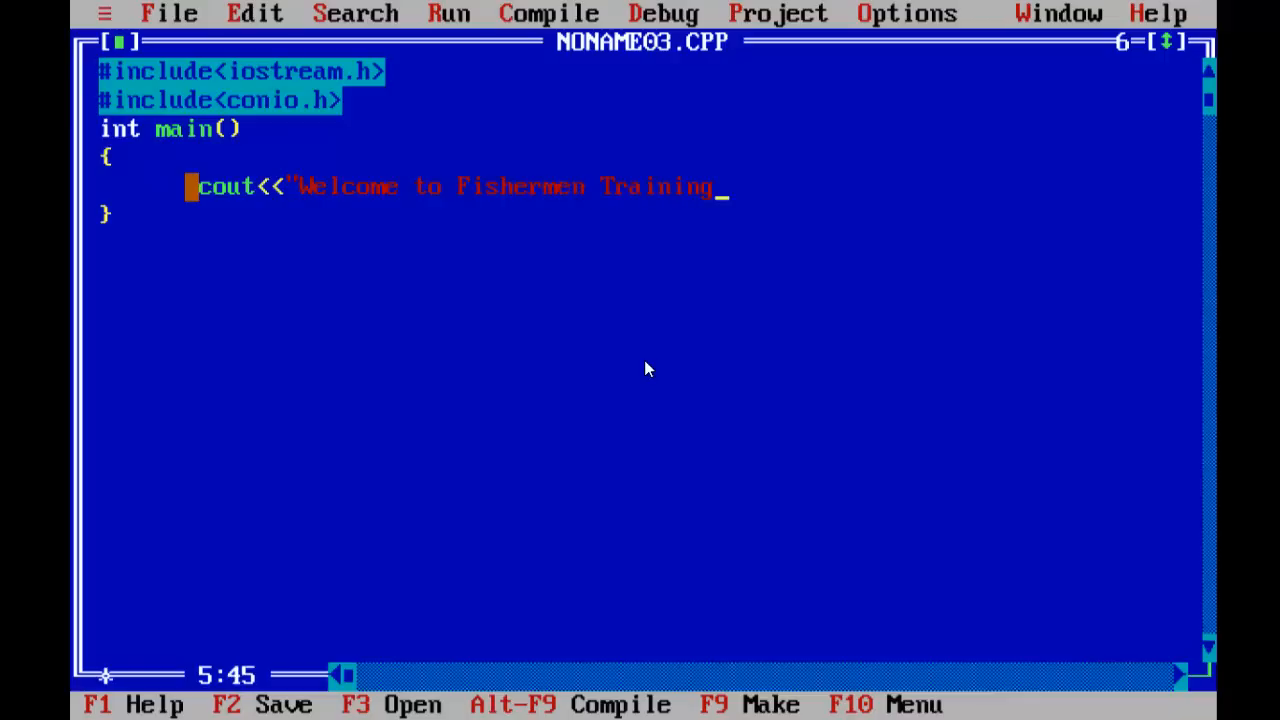
pyautogui.write('Inst')
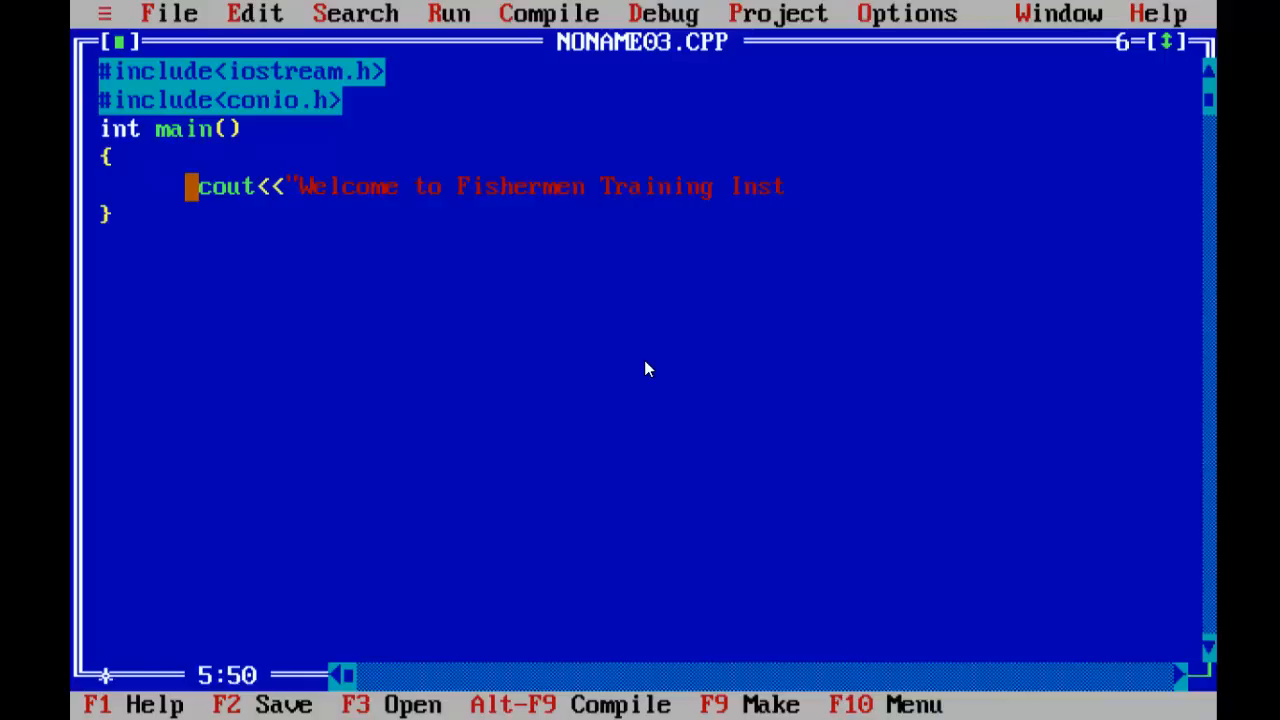
pyautogui.write('itute')
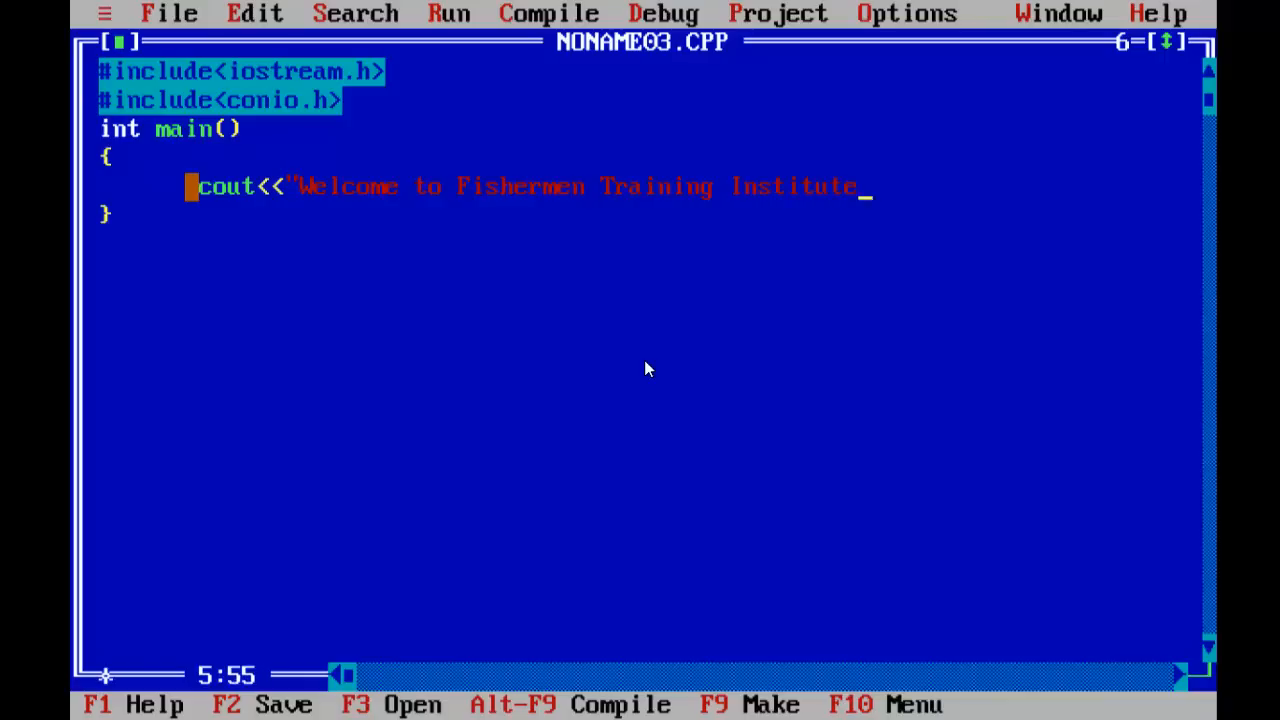
pyautogui.write('";')
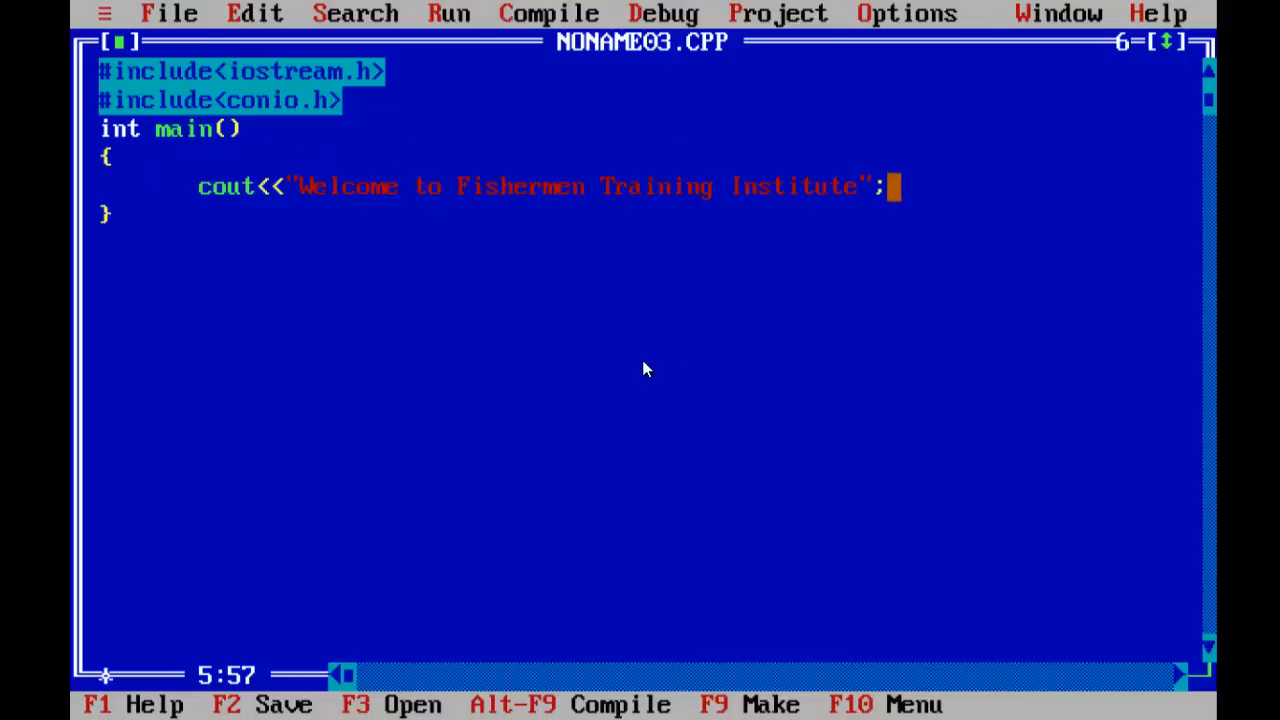
pyautogui.press('Left')
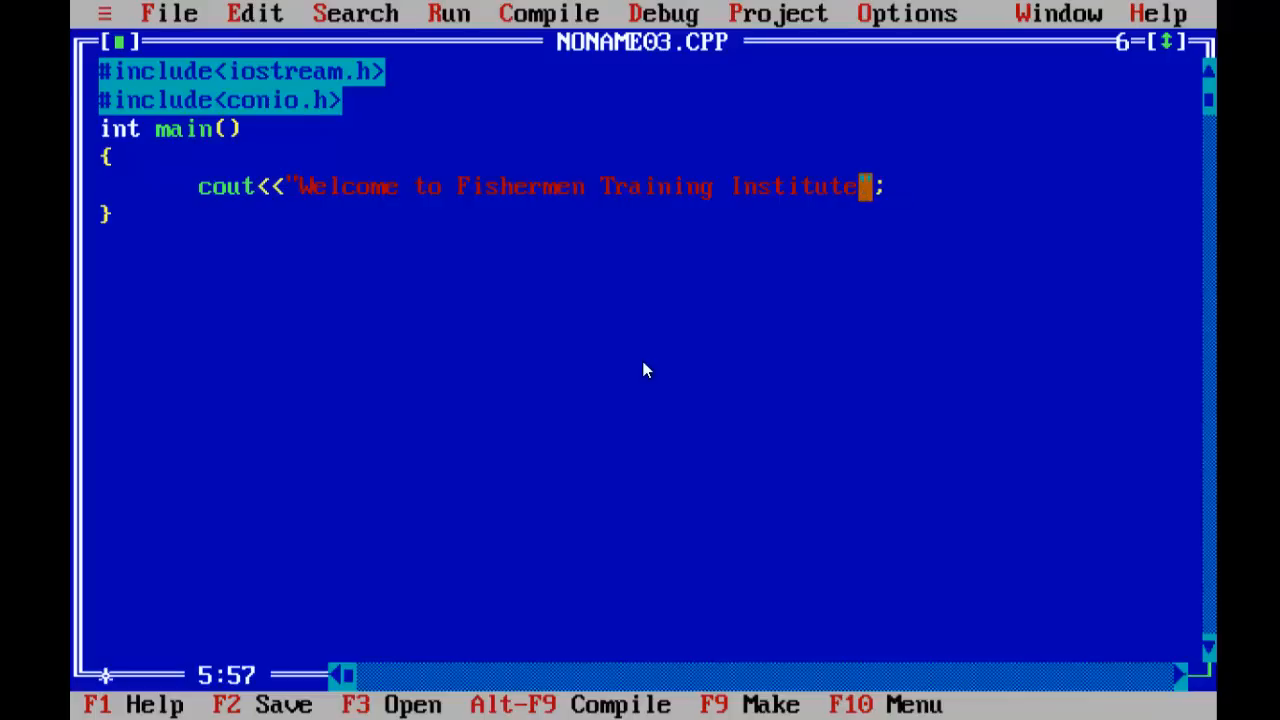
pyautogui.write('"')
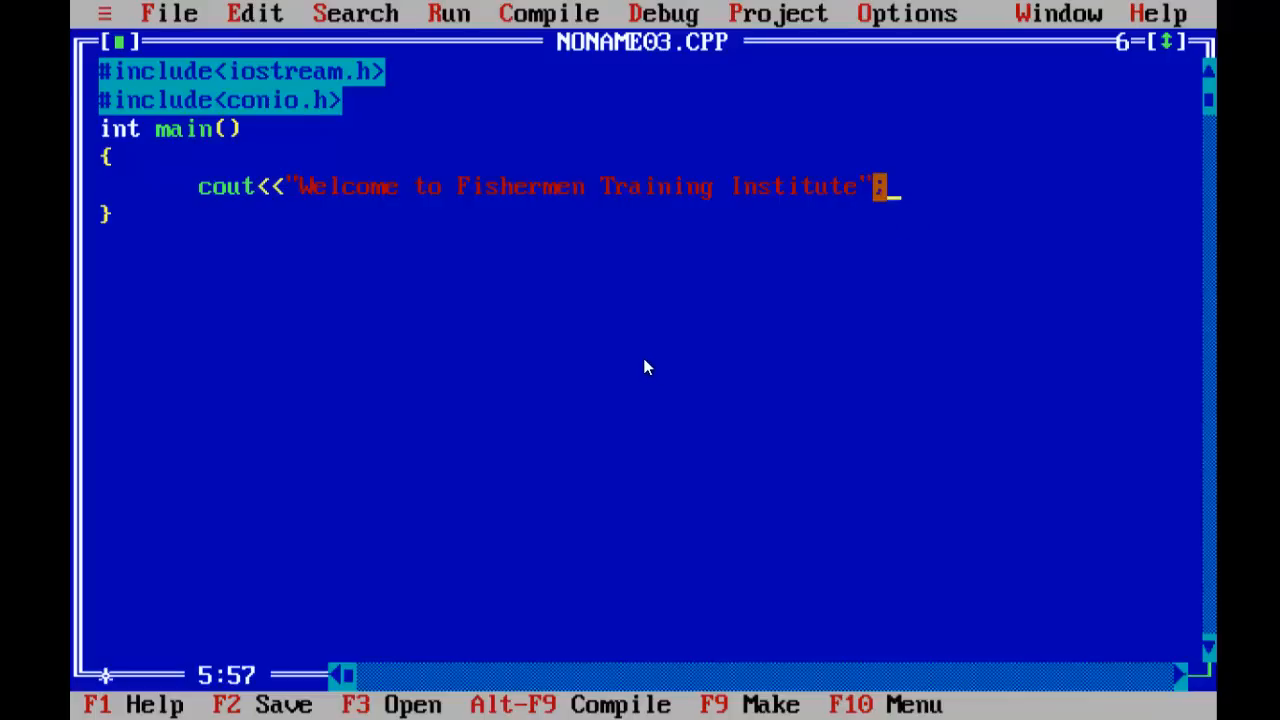
pyautogui.write(';')
pyautogui.write('getc')
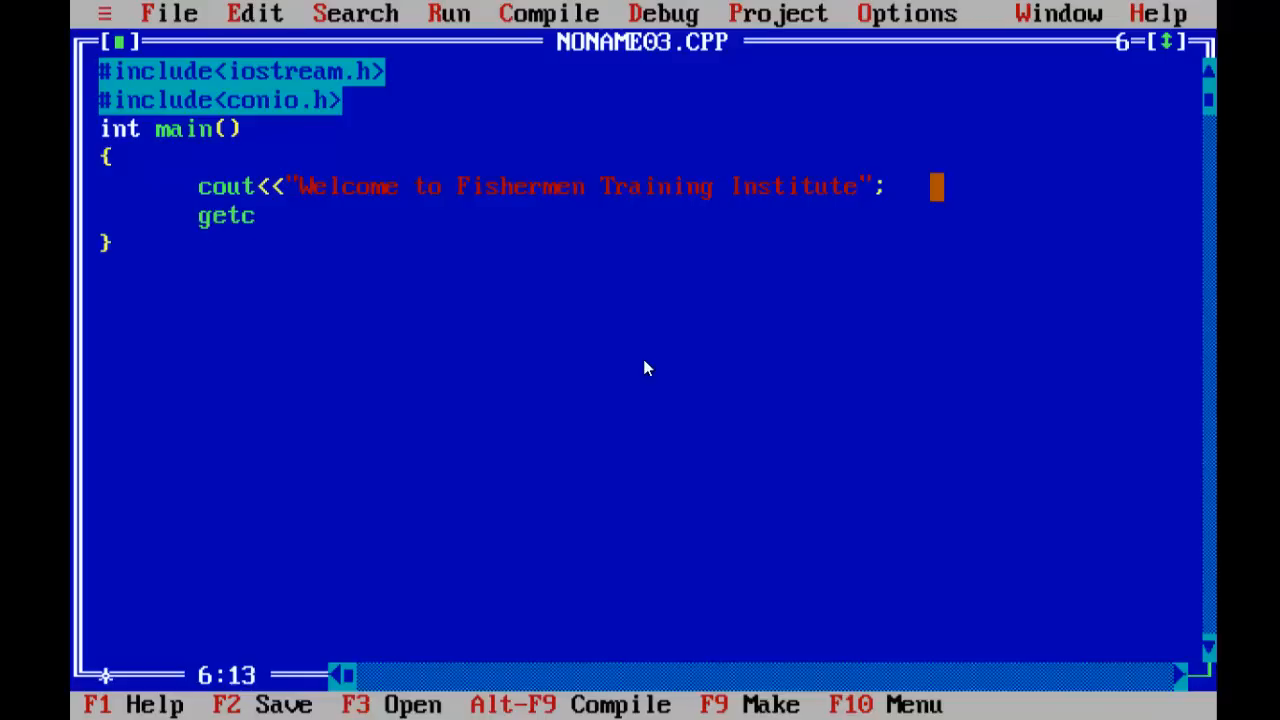
# Finish the getch(); call below the cout line
pyautogui.write('h()')
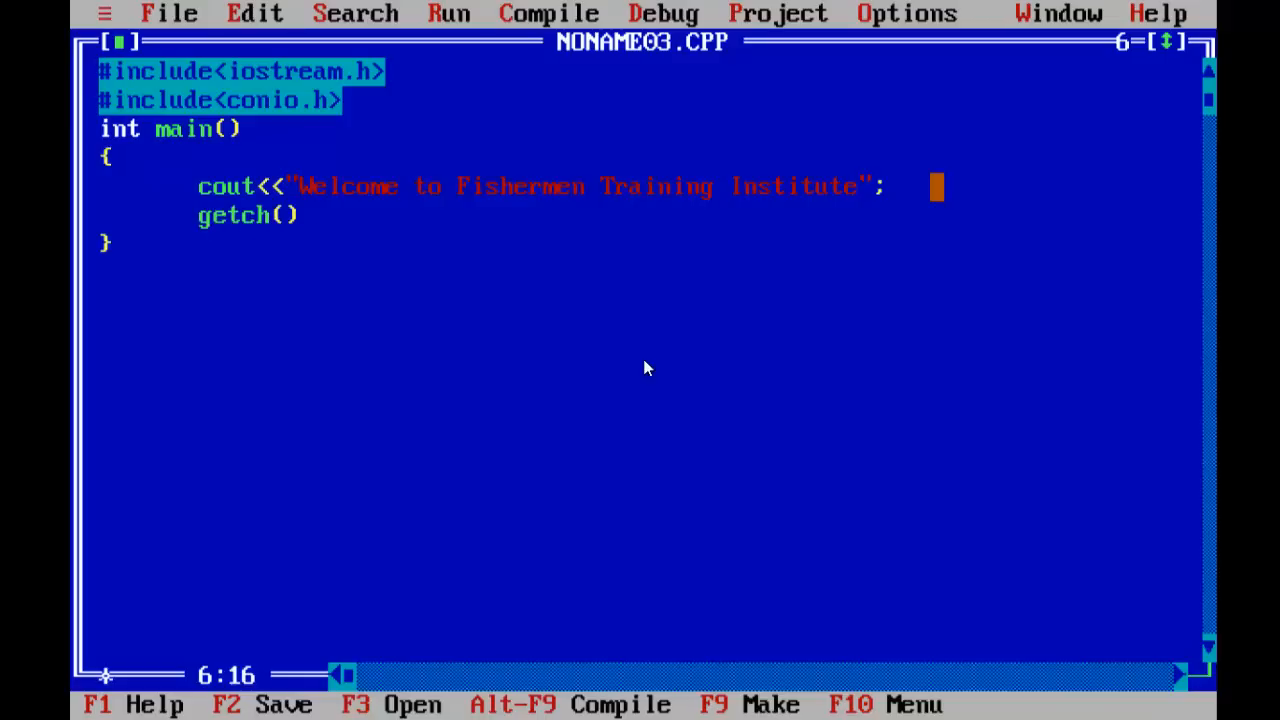
pyautogui.write(';')
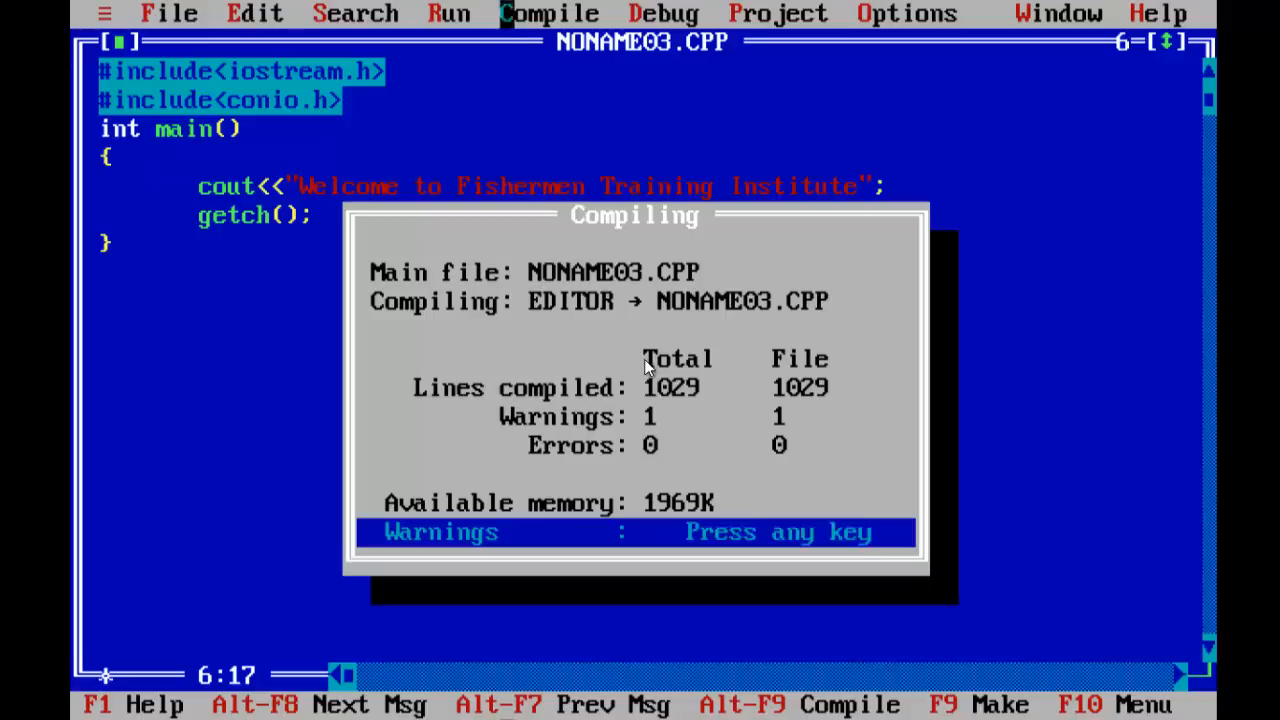
pyautogui.click(449, 13)
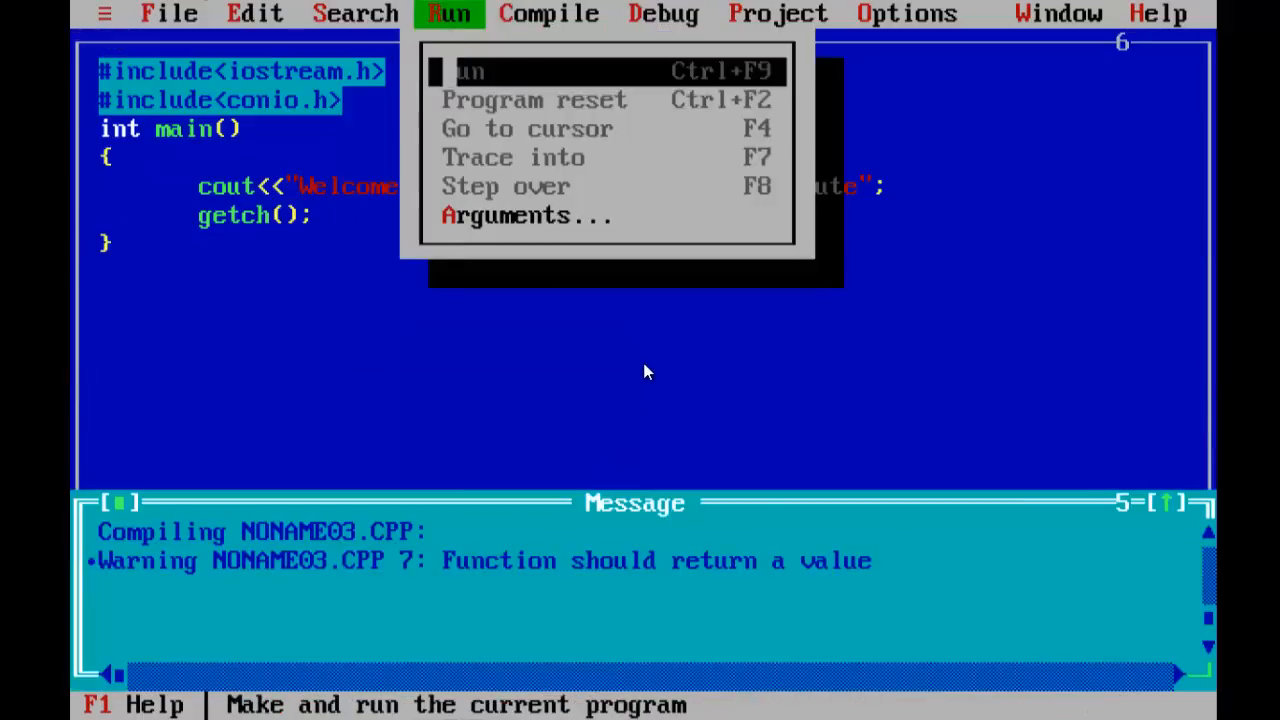
pyautogui.click(467, 71)
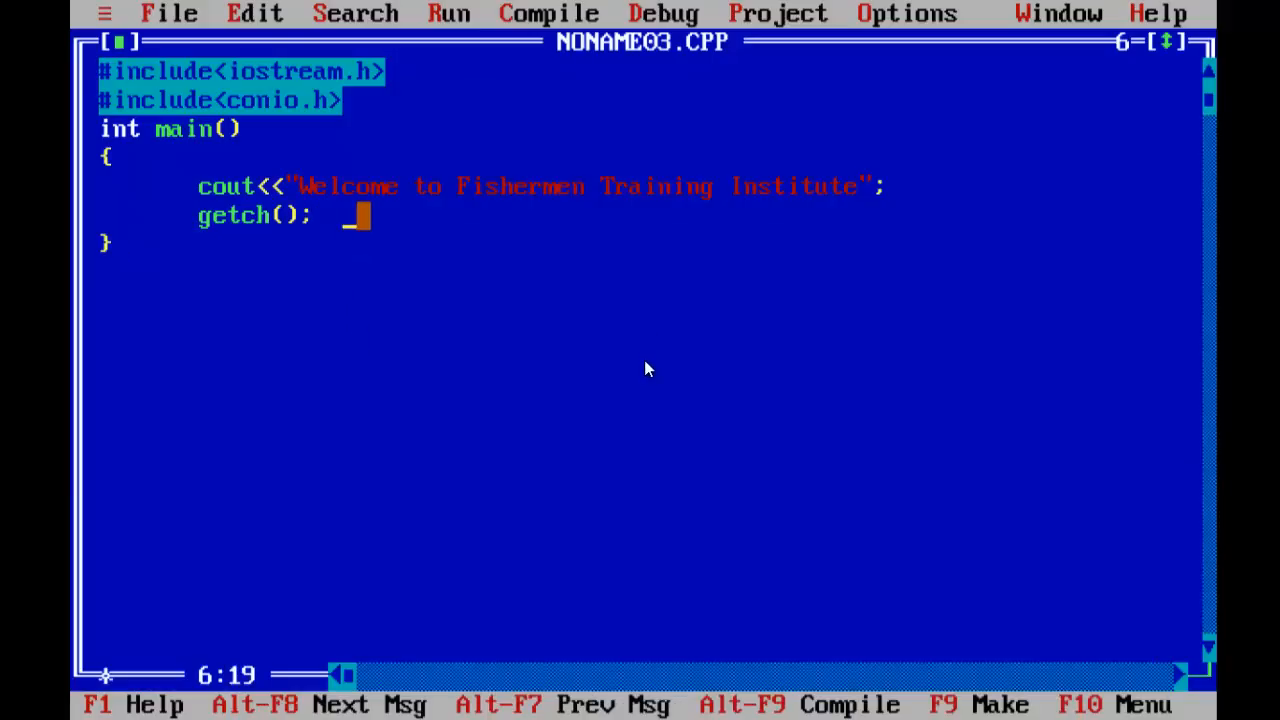
# Add return 0 after getch() and run the program from the Run menu
pyautogui.press('Enter')
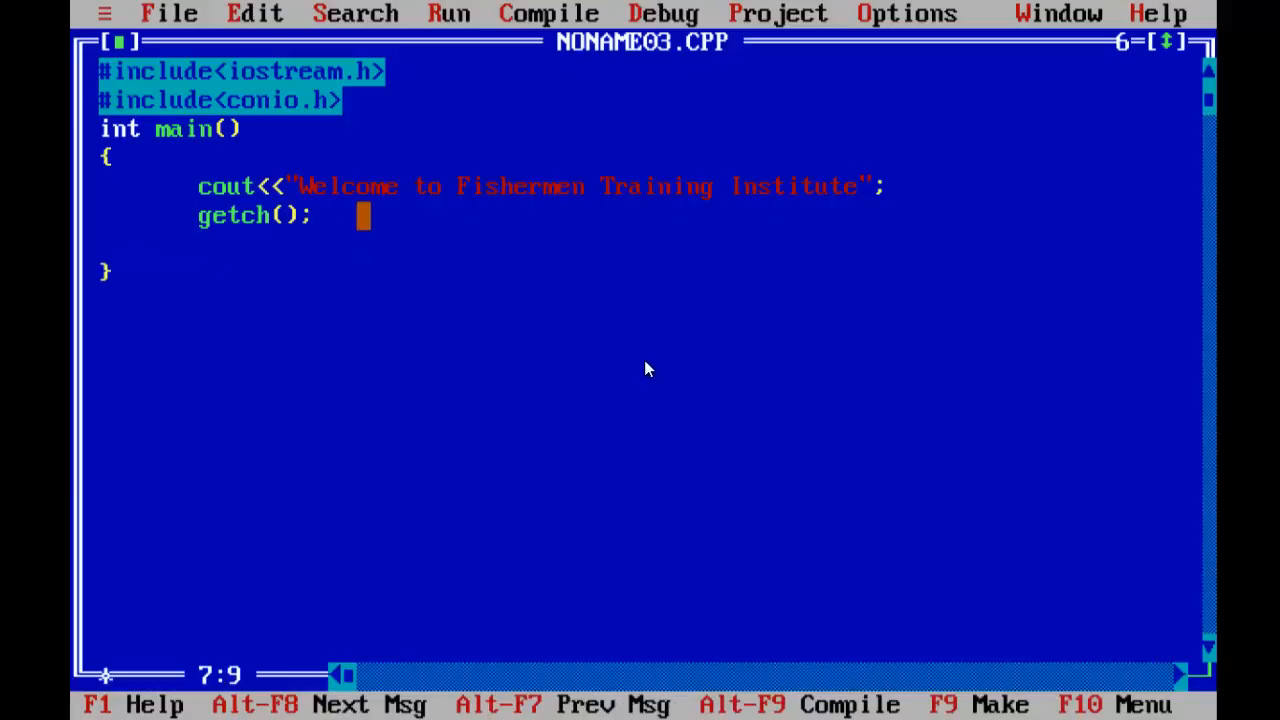
pyautogui.write('tr')
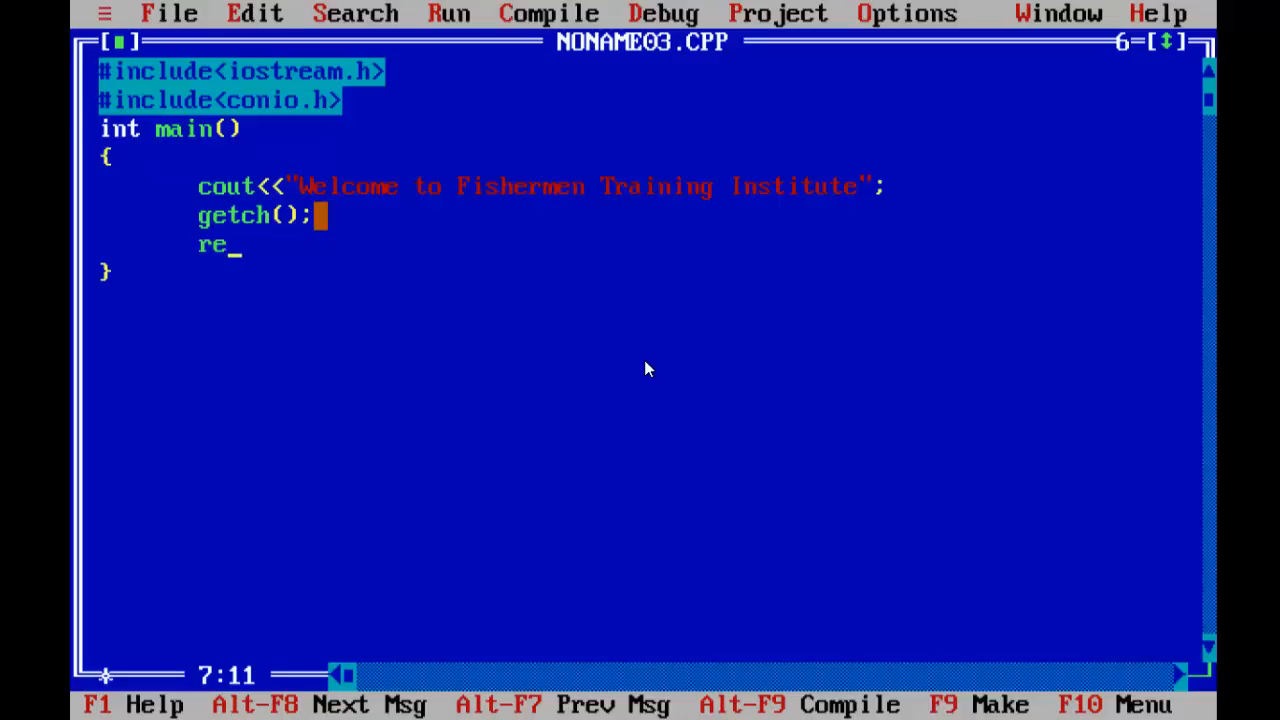
pyautogui.write('turn')
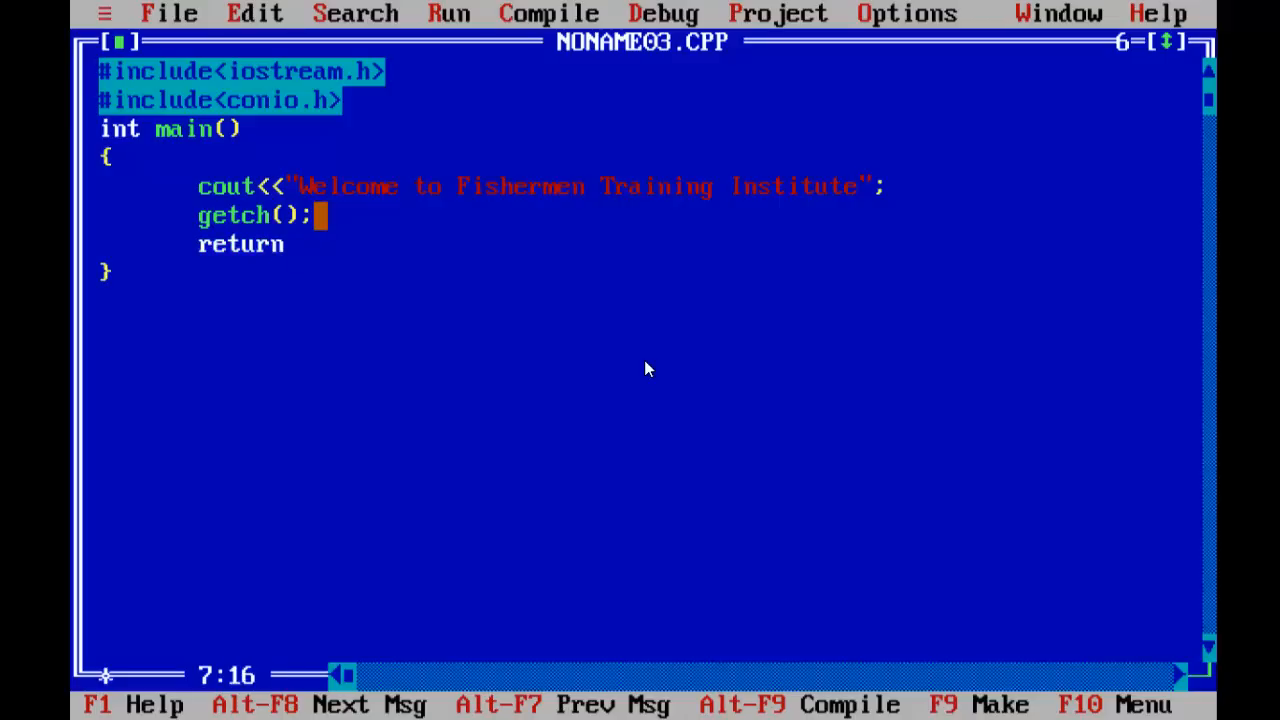
pyautogui.write('0;')
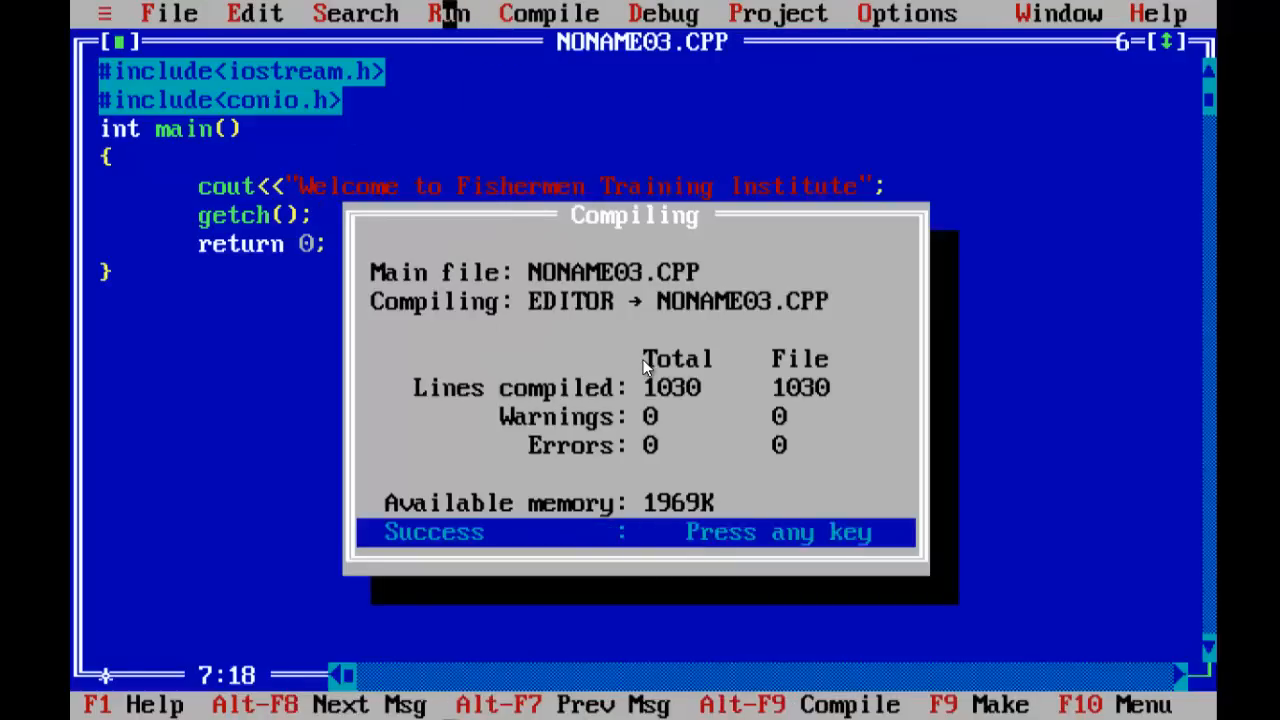
pyautogui.click(449, 13)
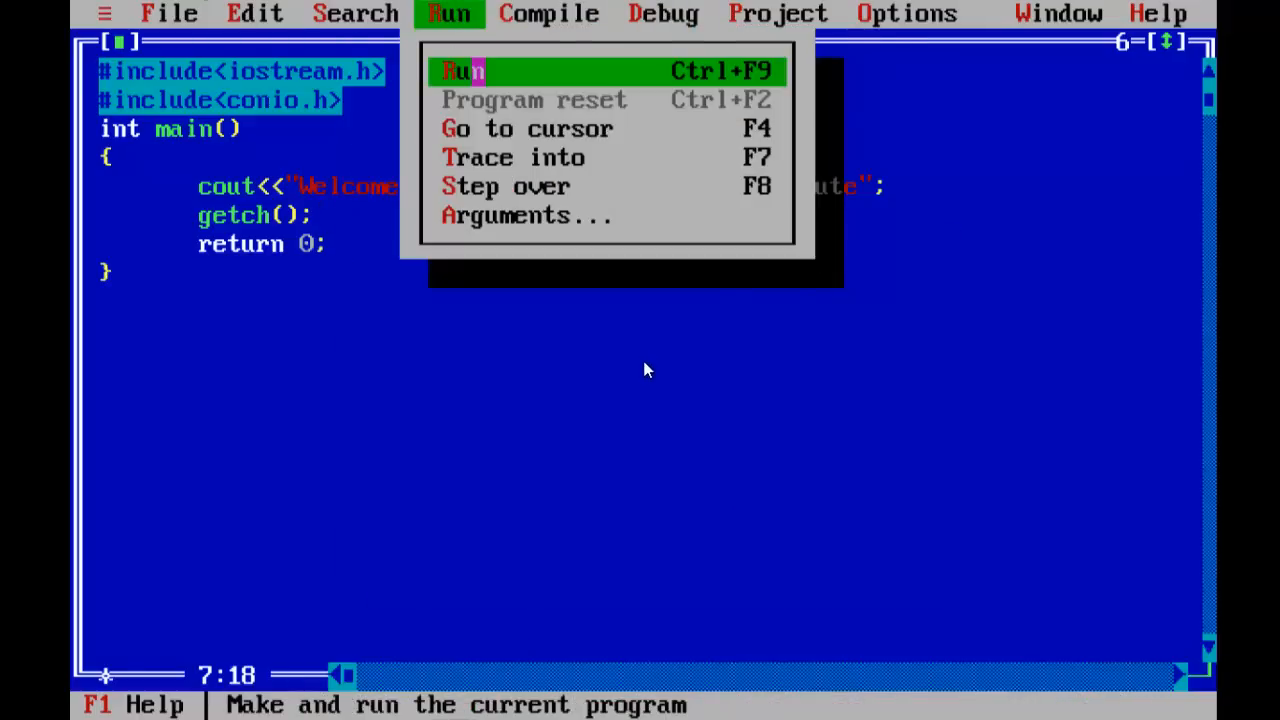
pyautogui.click(462, 70)
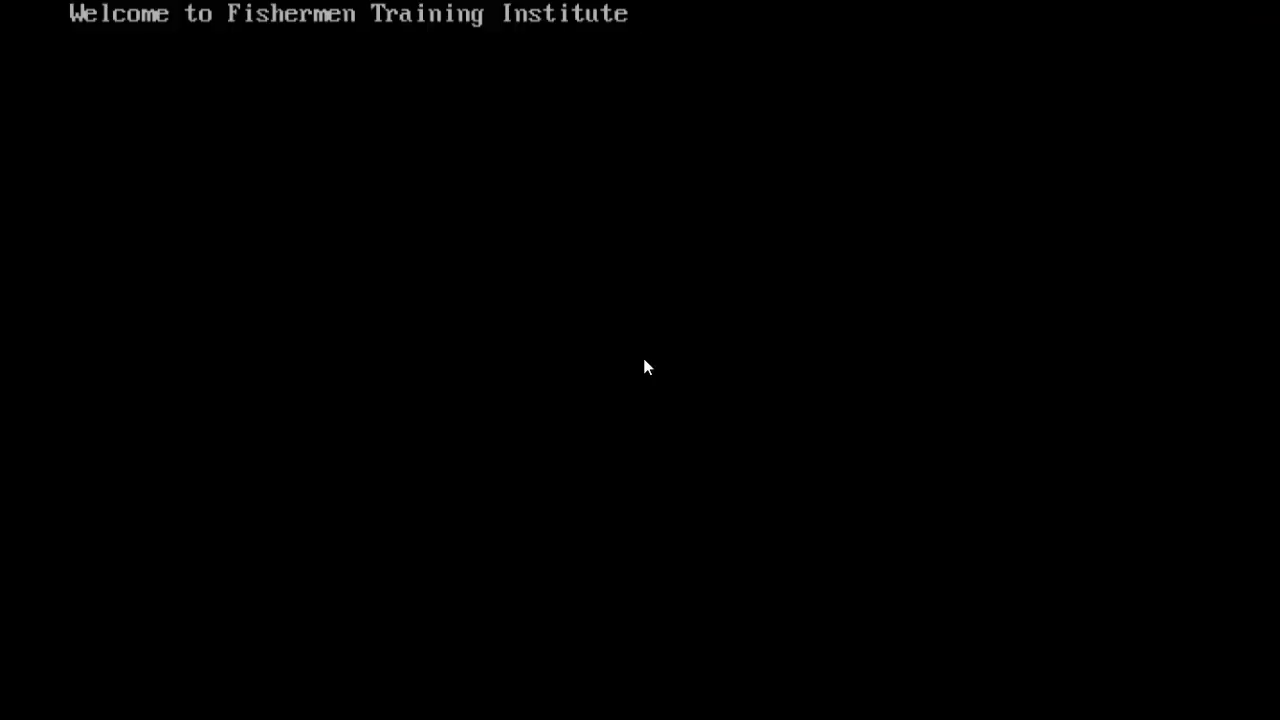